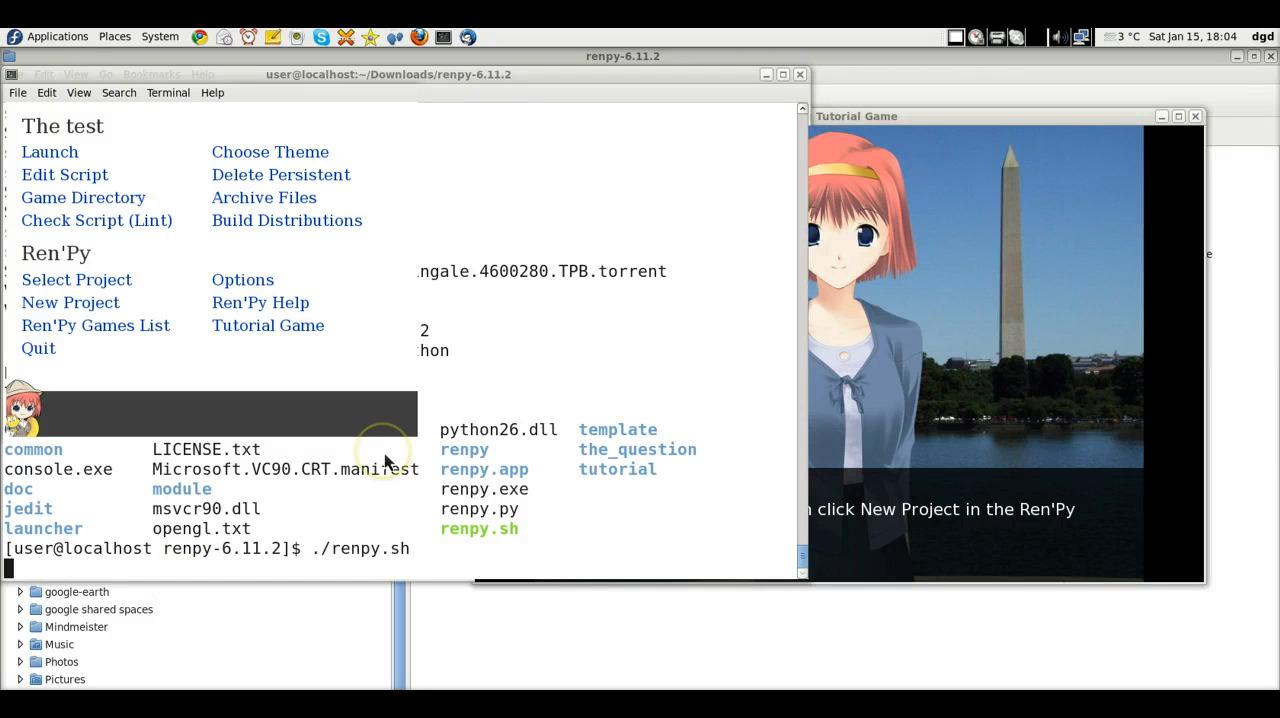
mouse_move(388, 459)
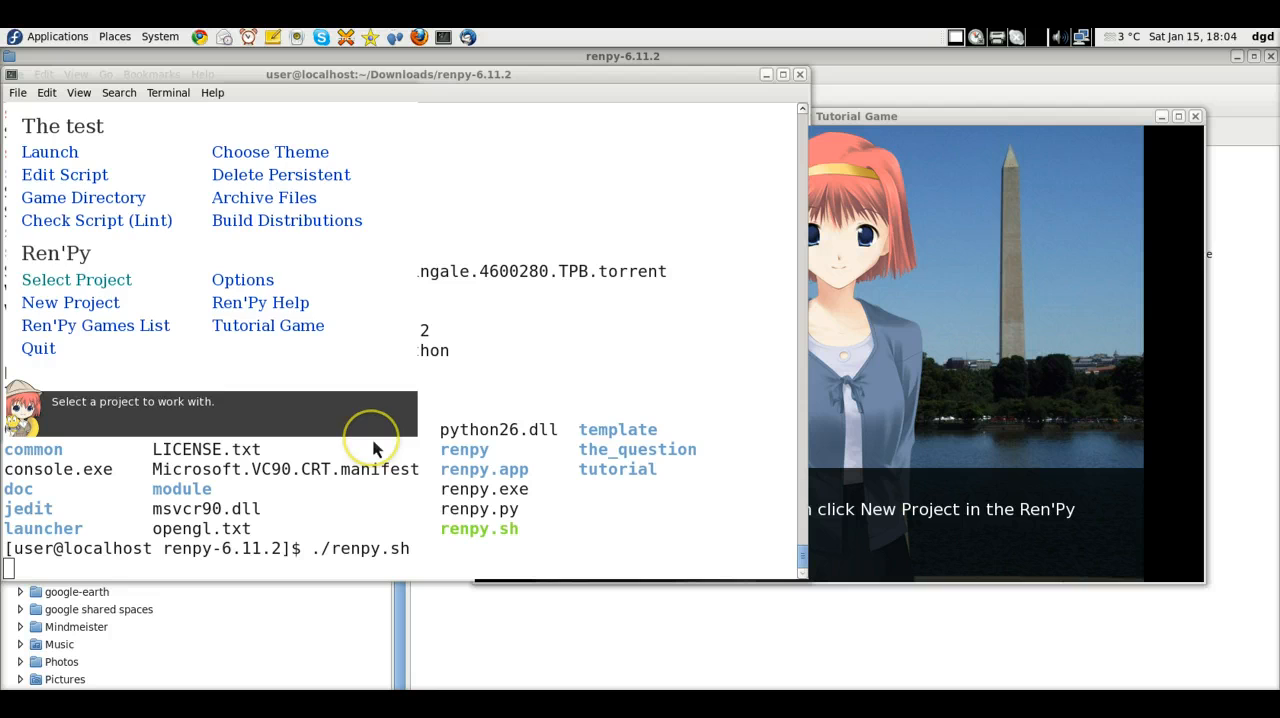
Create a new Ren'Py project named 'Green Day'.
left_click(70, 302)
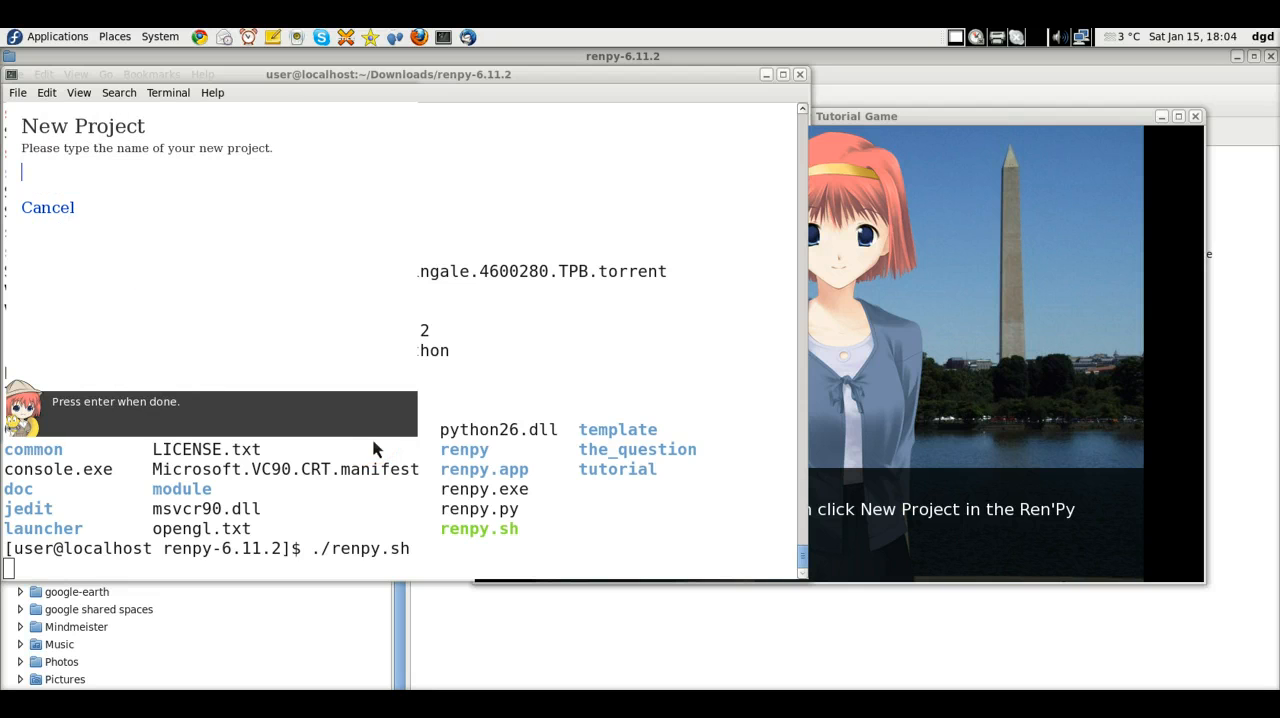
type("Gre")
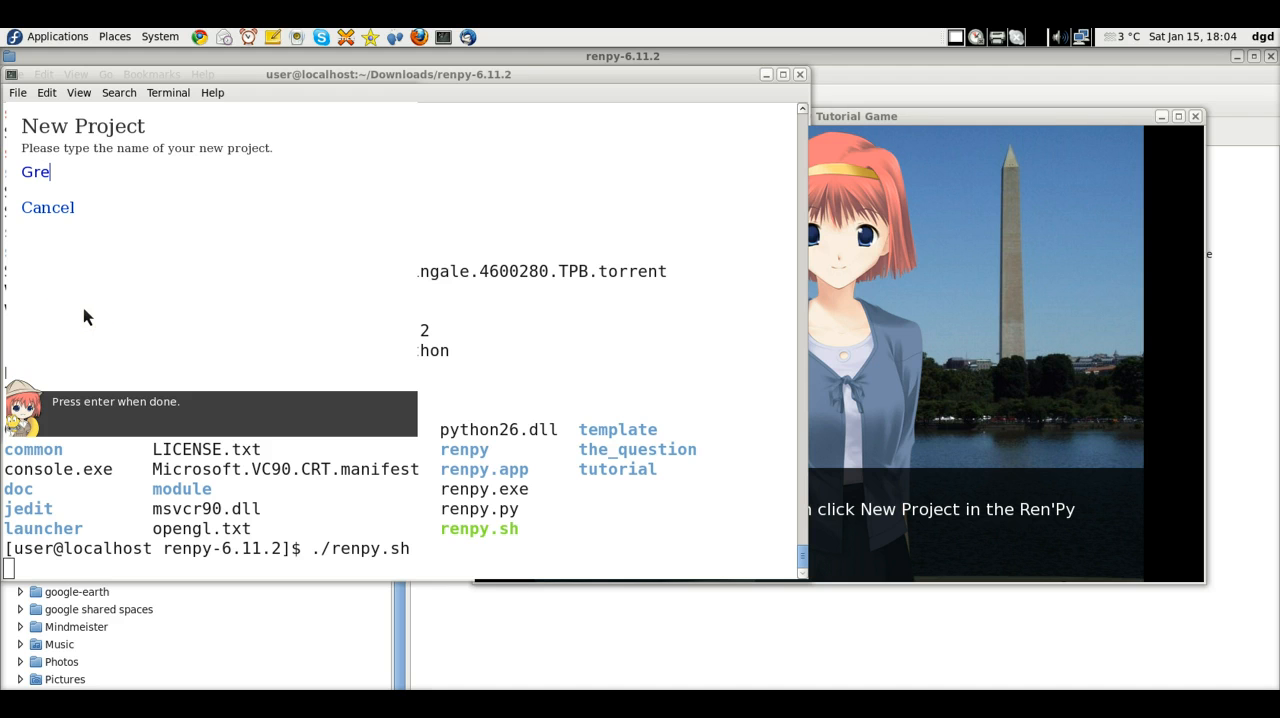
type("en Day")
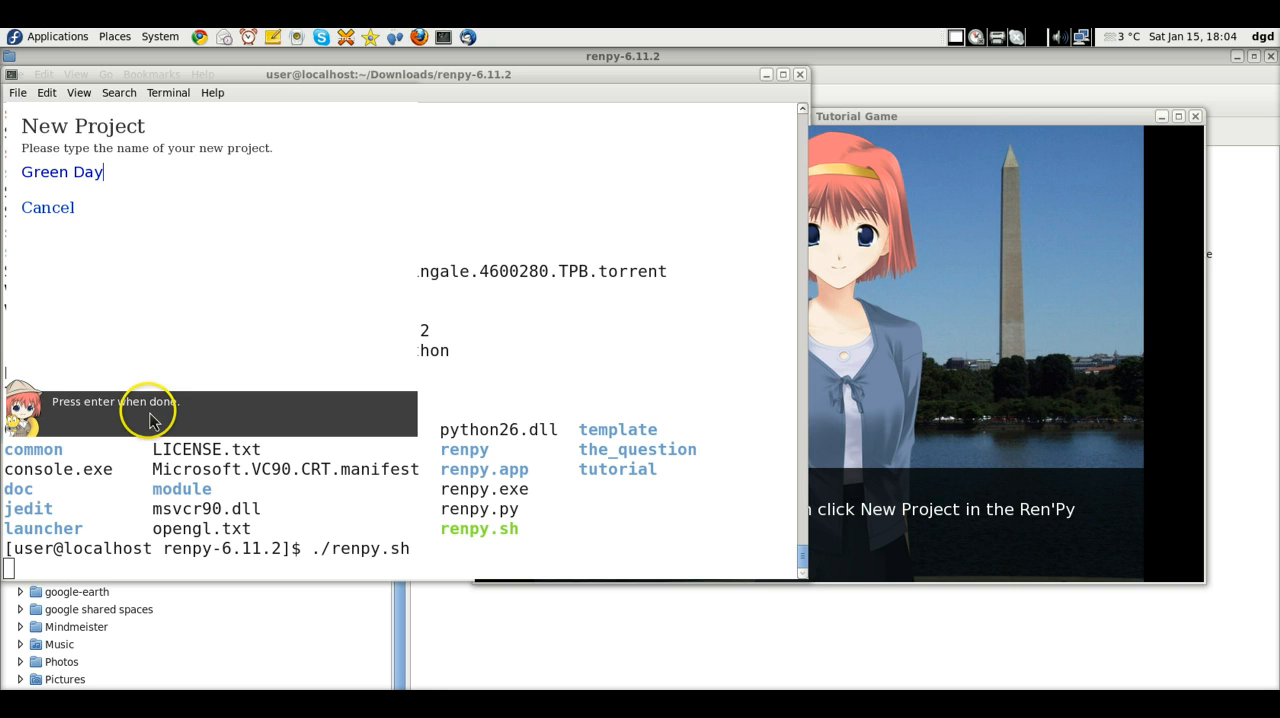
key("Return")
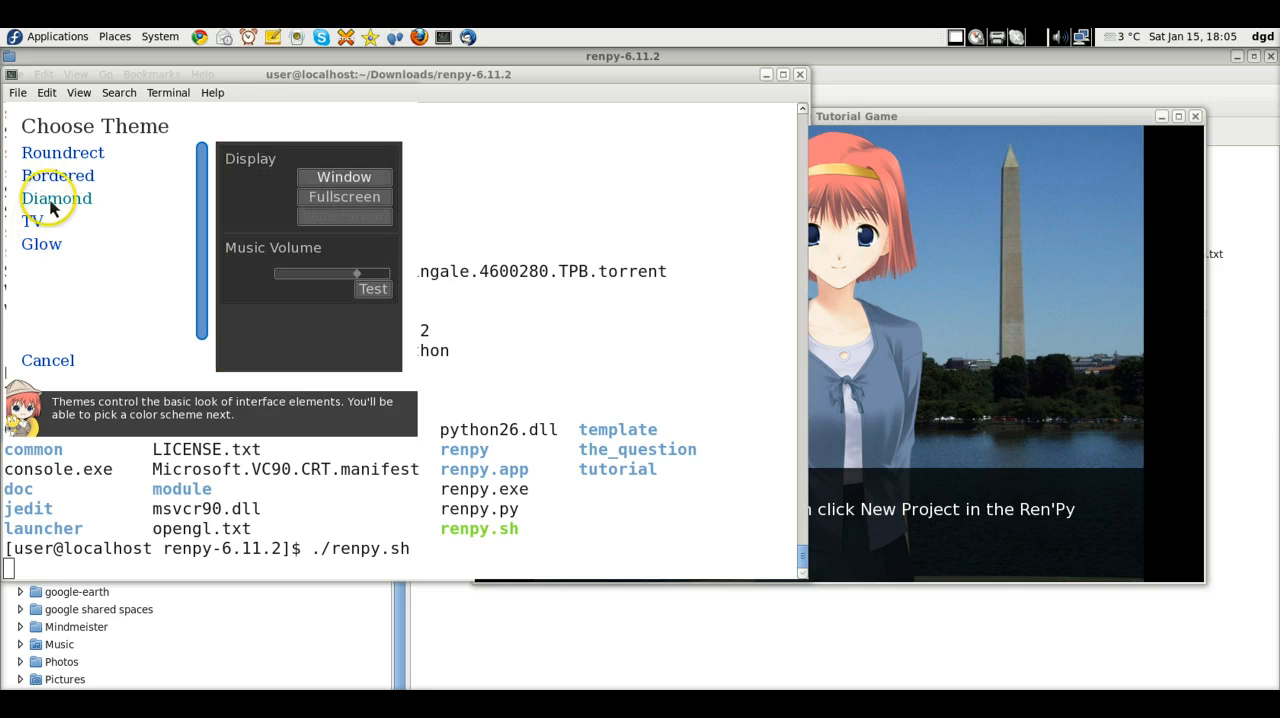
Choose an interface theme for the Green Day project.
left_click(56, 198)
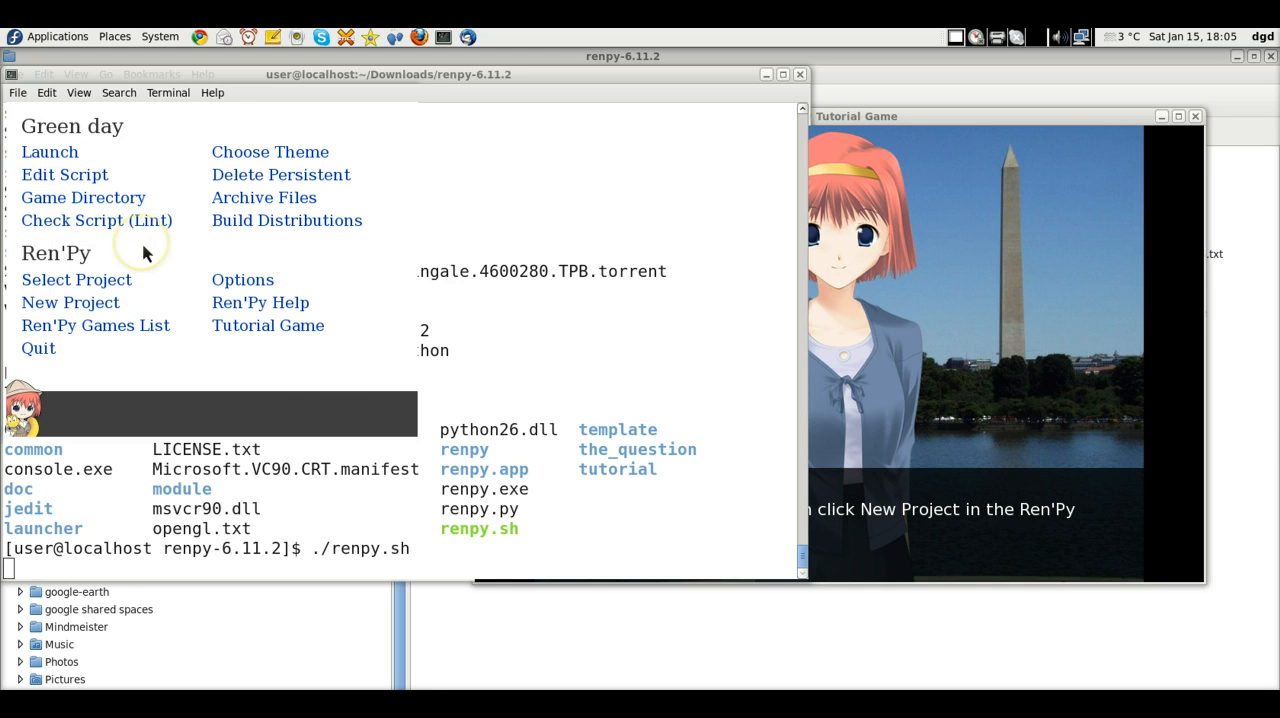
mouse_move(147, 253)
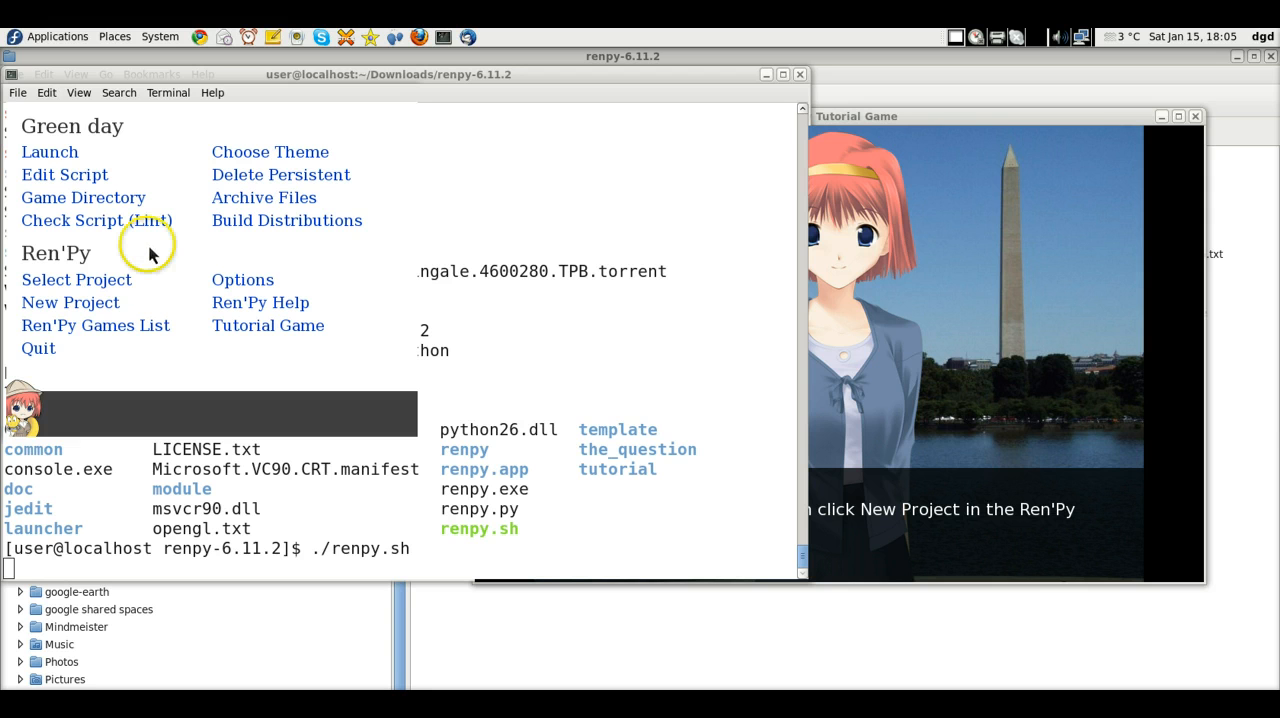
mouse_move(115, 205)
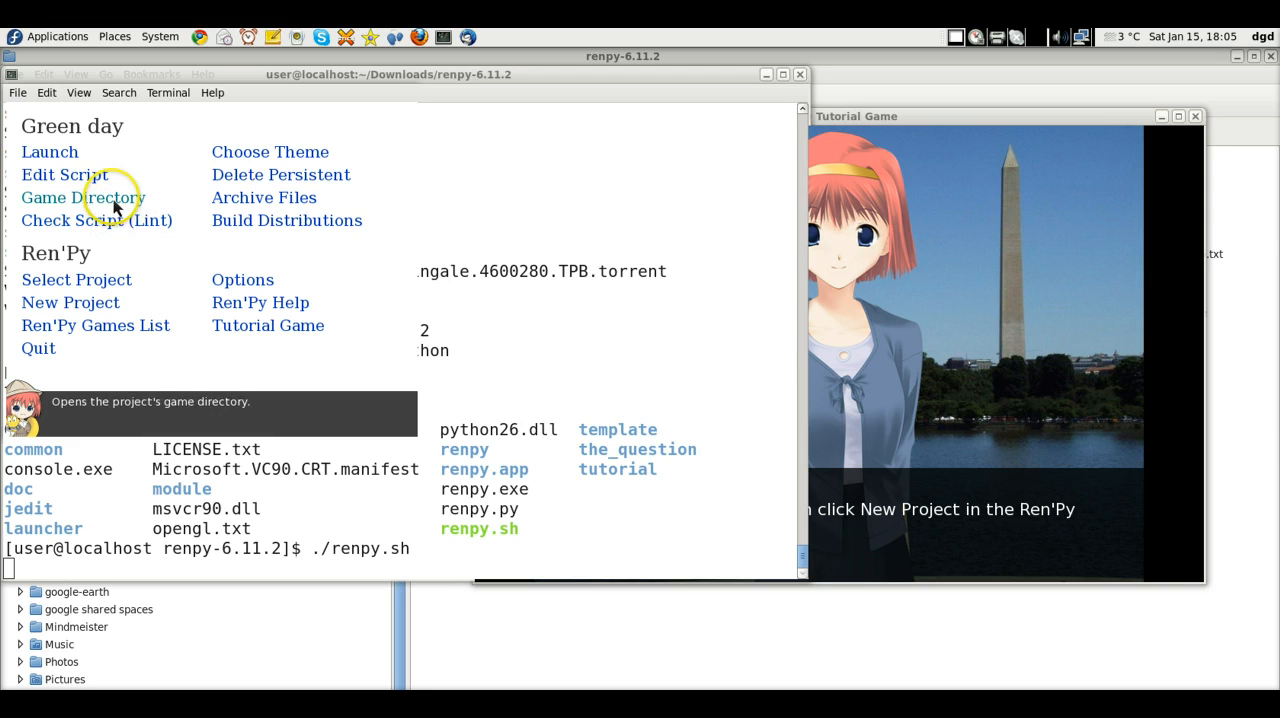
mouse_move(102, 279)
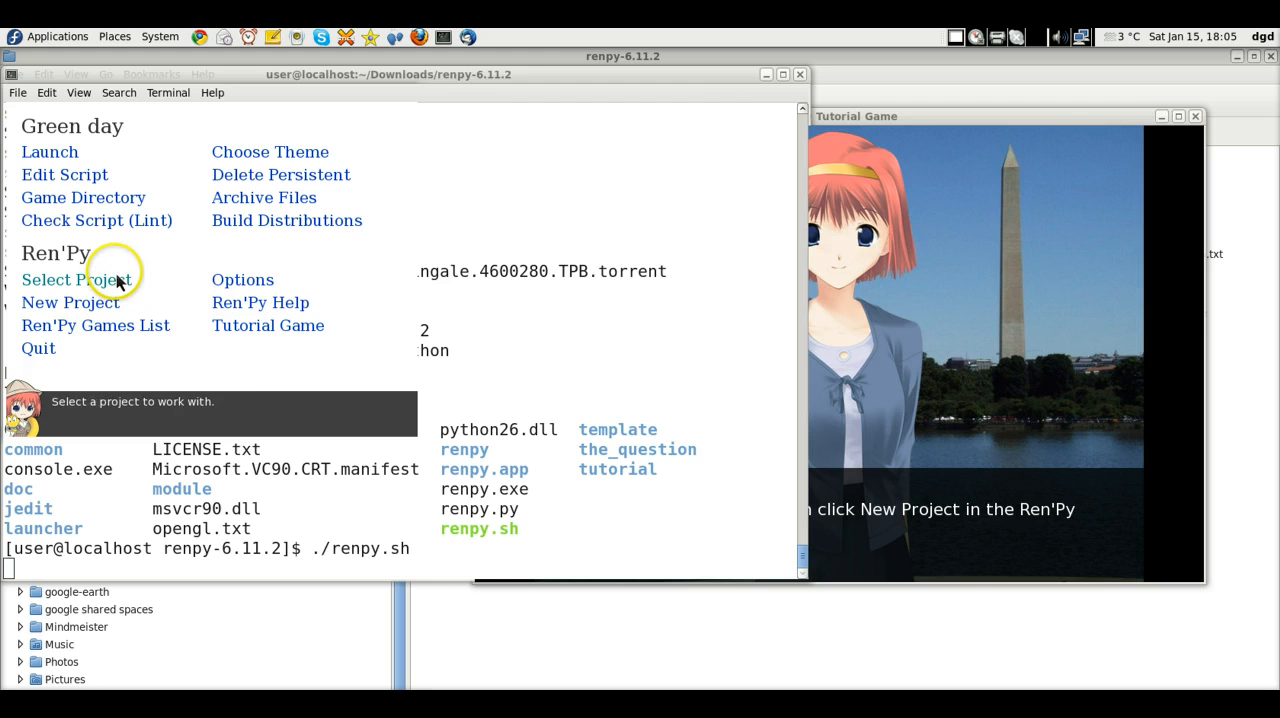
Launch the Green Day game to its main menu.
left_click(50, 151)
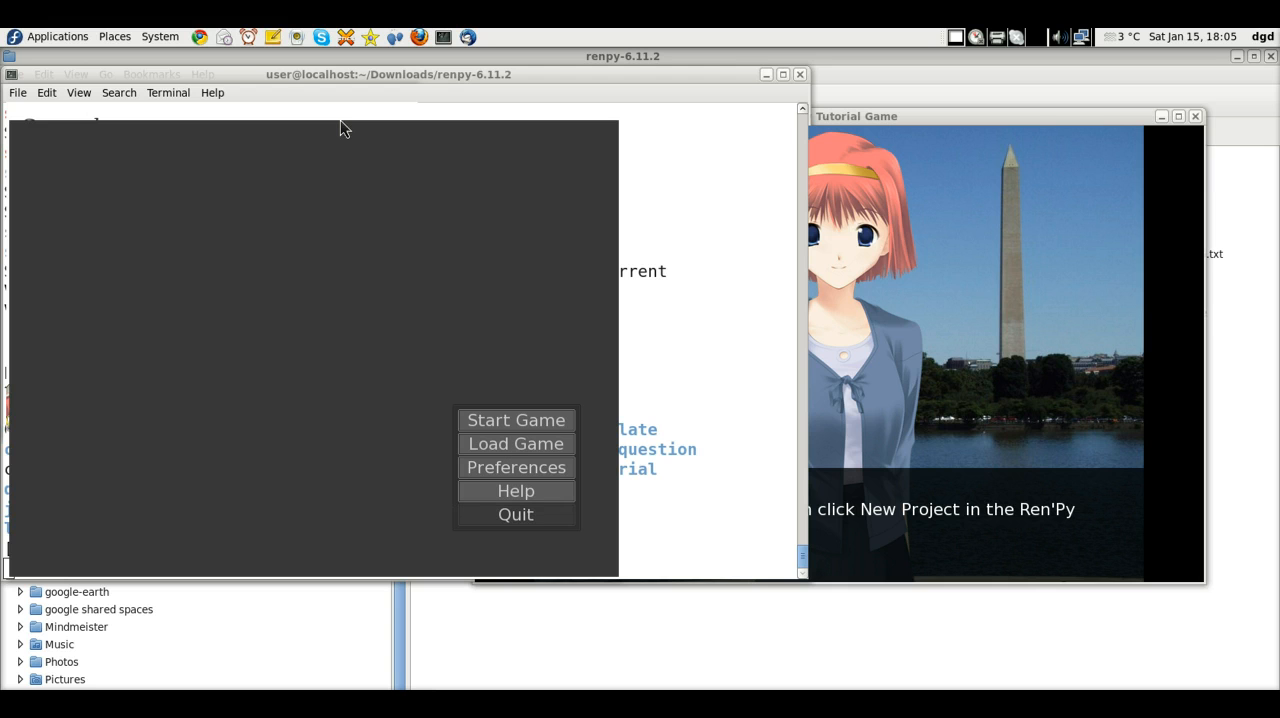
mouse_move(518, 526)
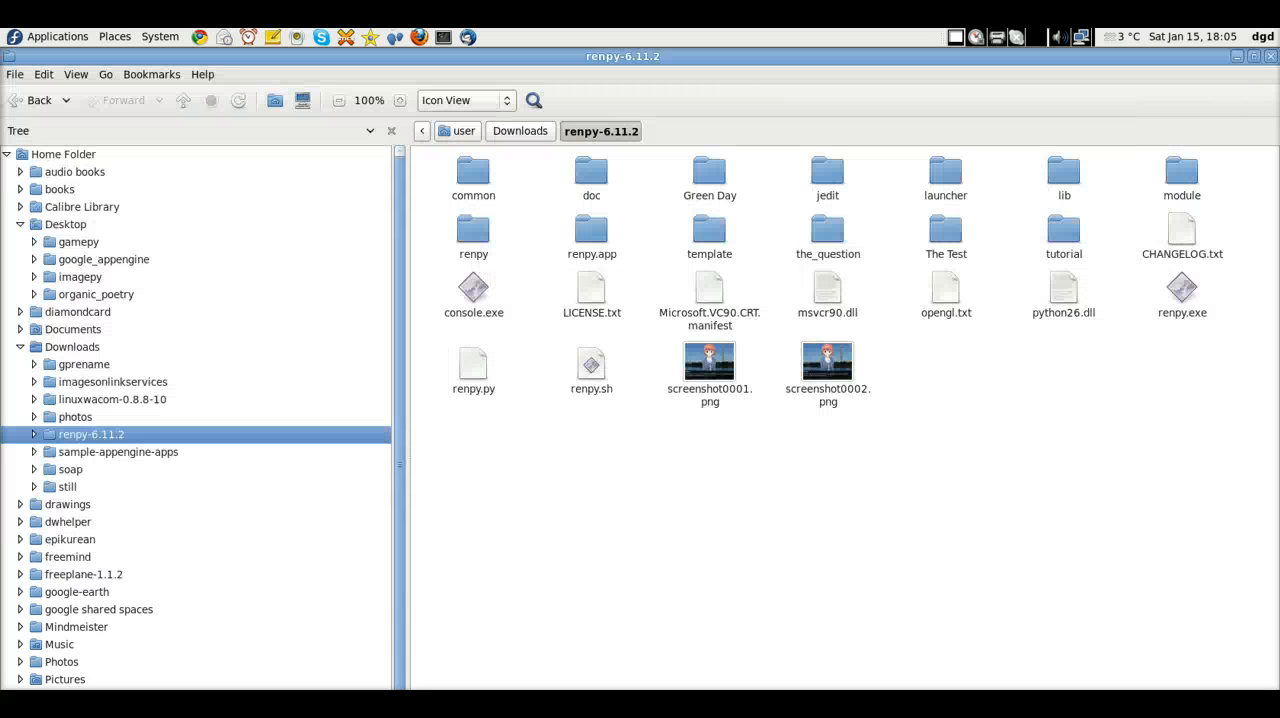
Browse into the Green Day project's game folder in Nautilus.
double_click(709, 169)
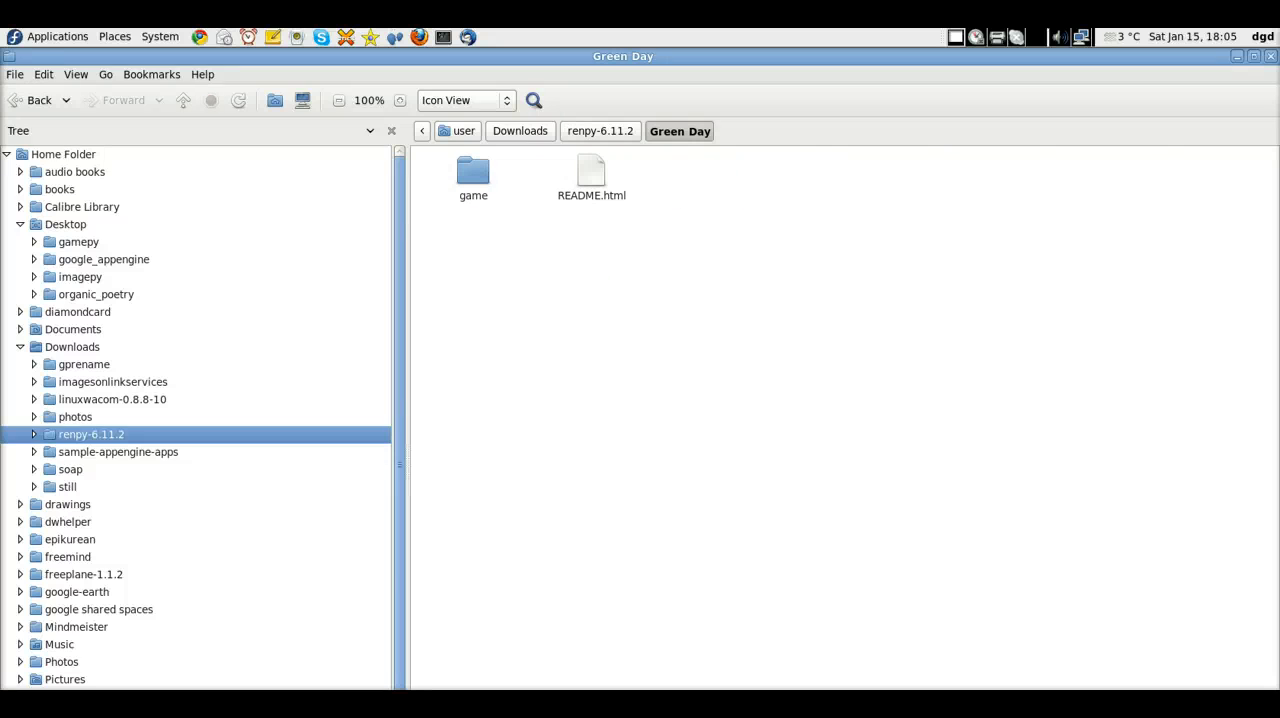
double_click(473, 170)
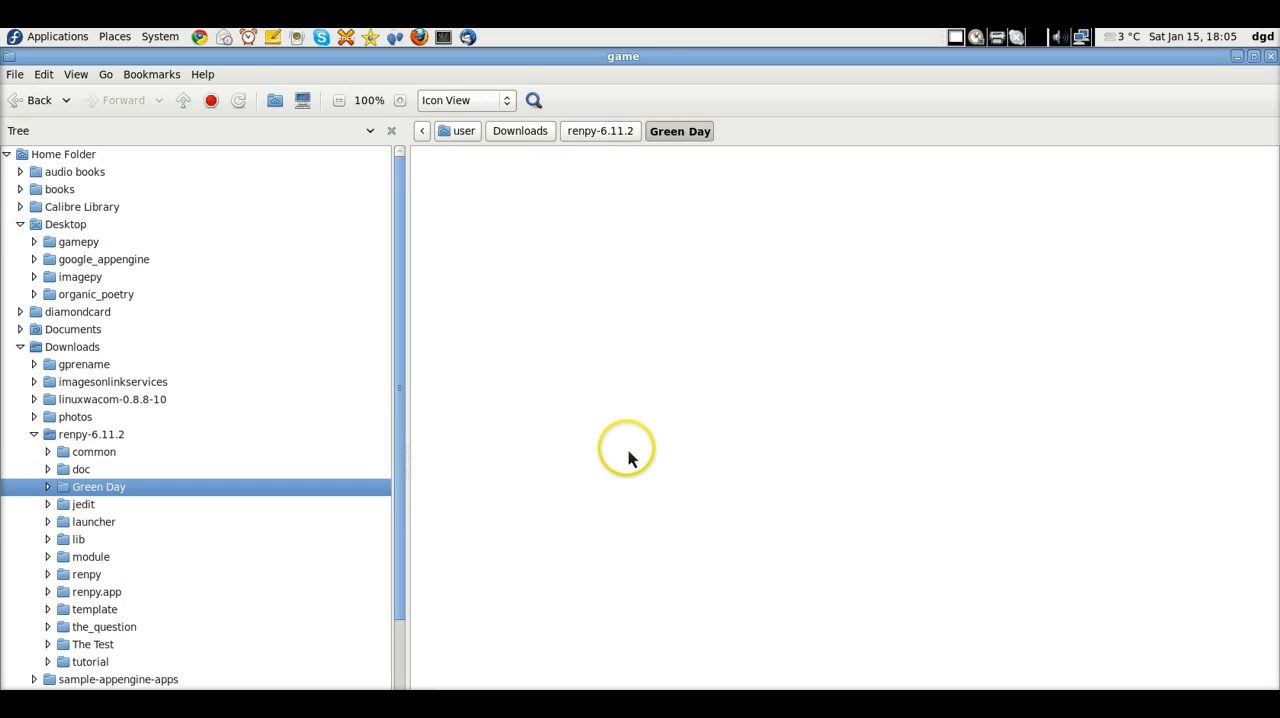
left_click(47, 486)
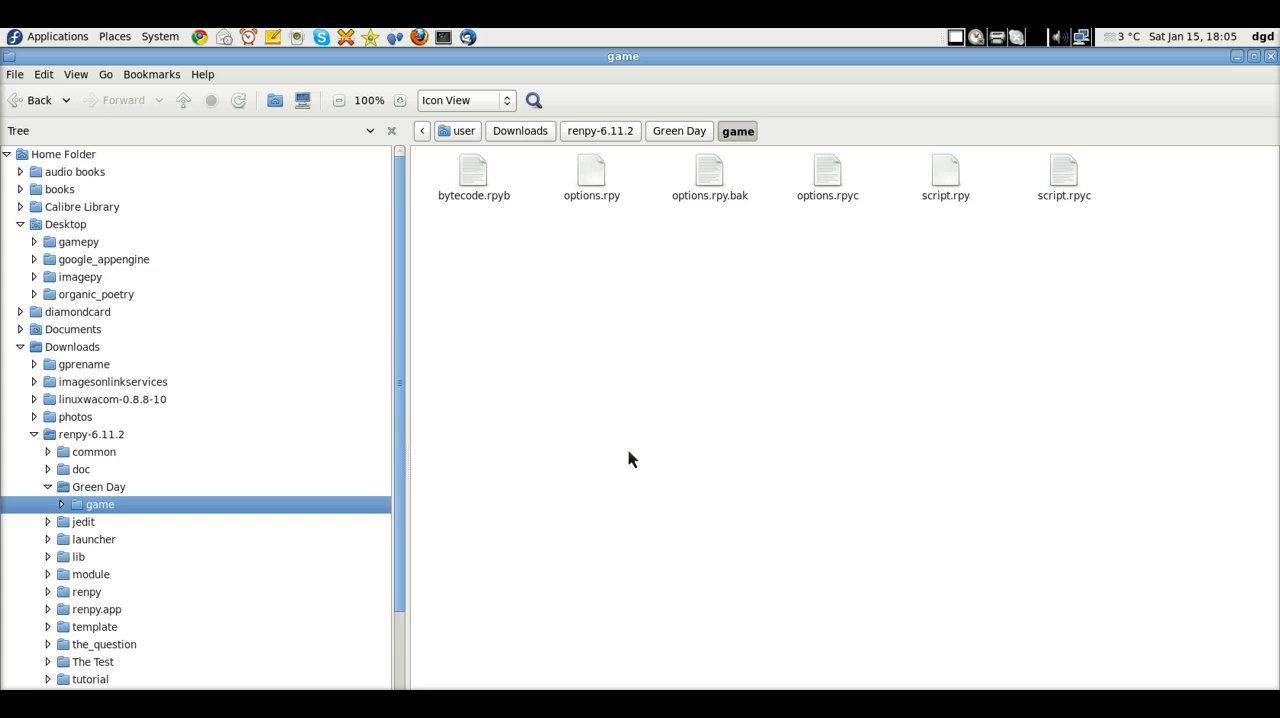
mouse_move(1057, 187)
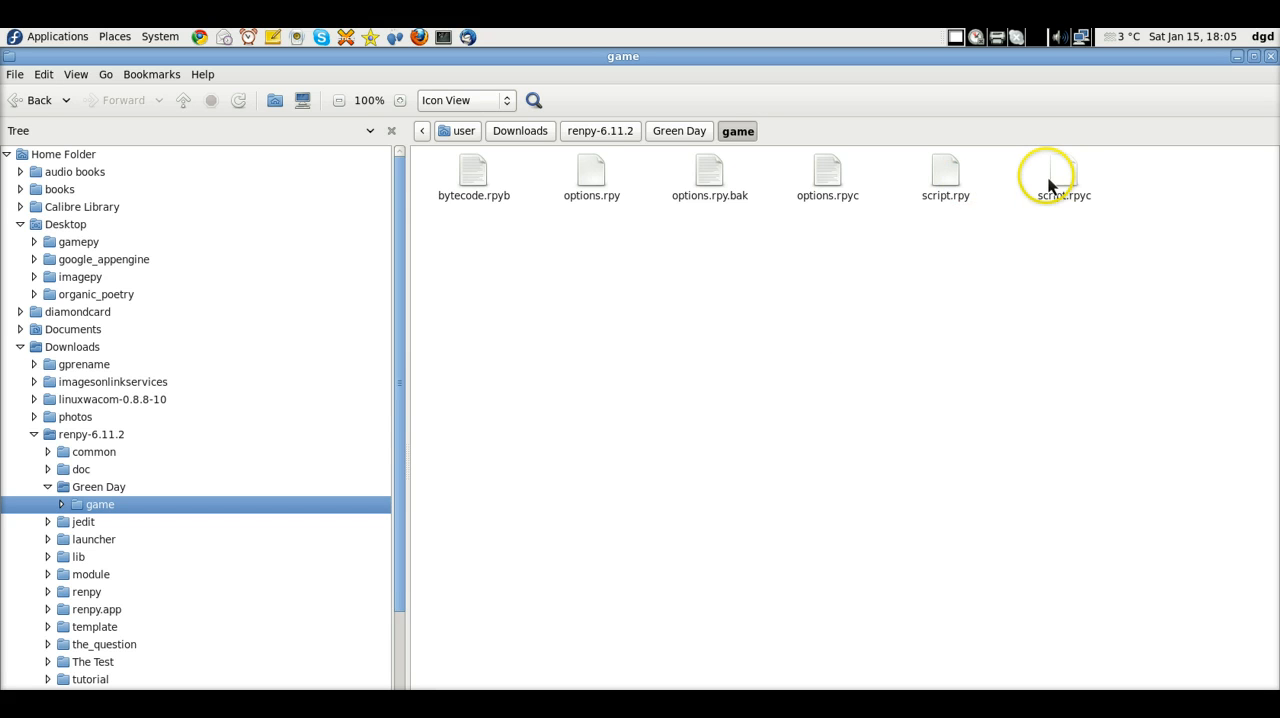
Run the tutorial and read Eileen's explanation of the start label.
double_click(1046, 170)
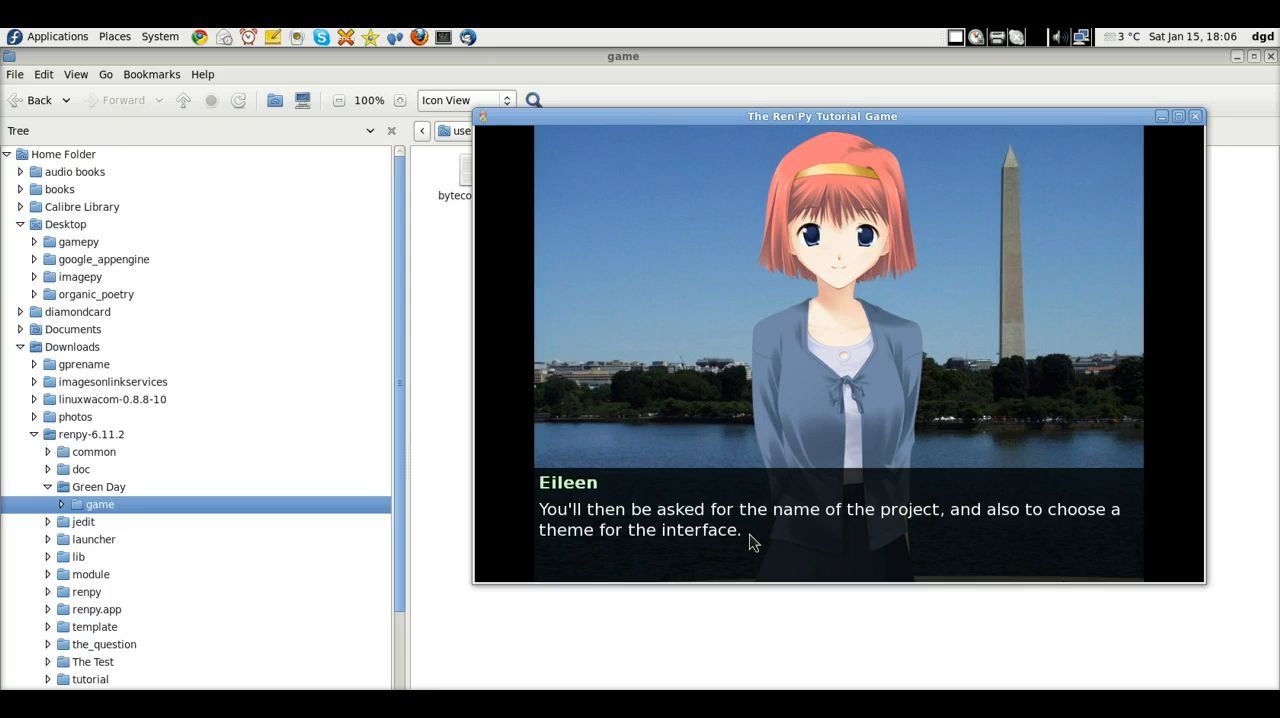
left_click(754, 542)
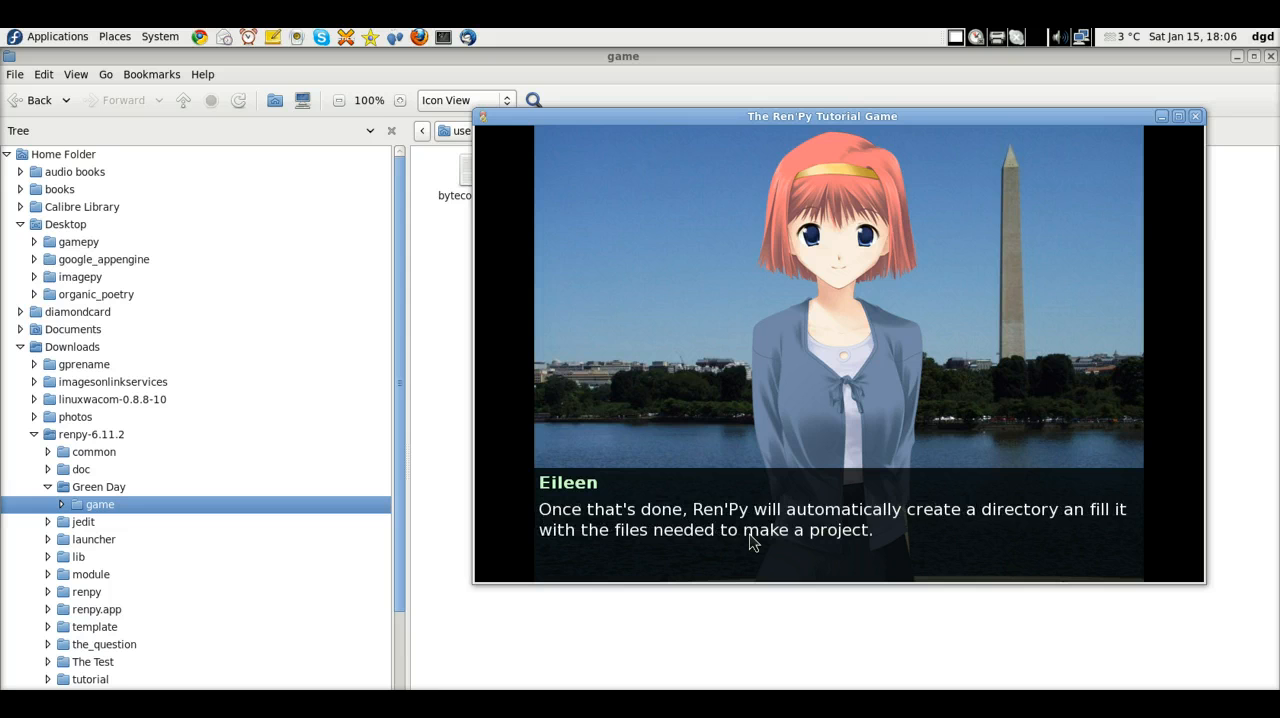
left_click(754, 543)
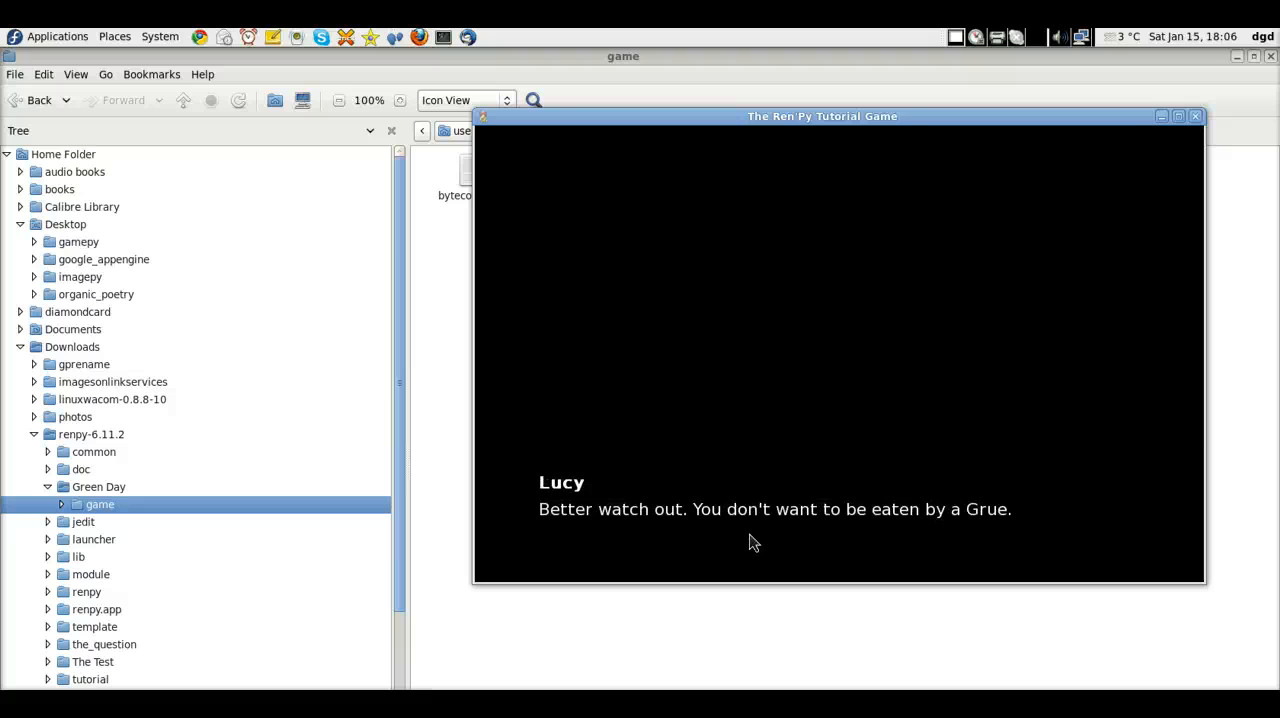
left_click(754, 542)
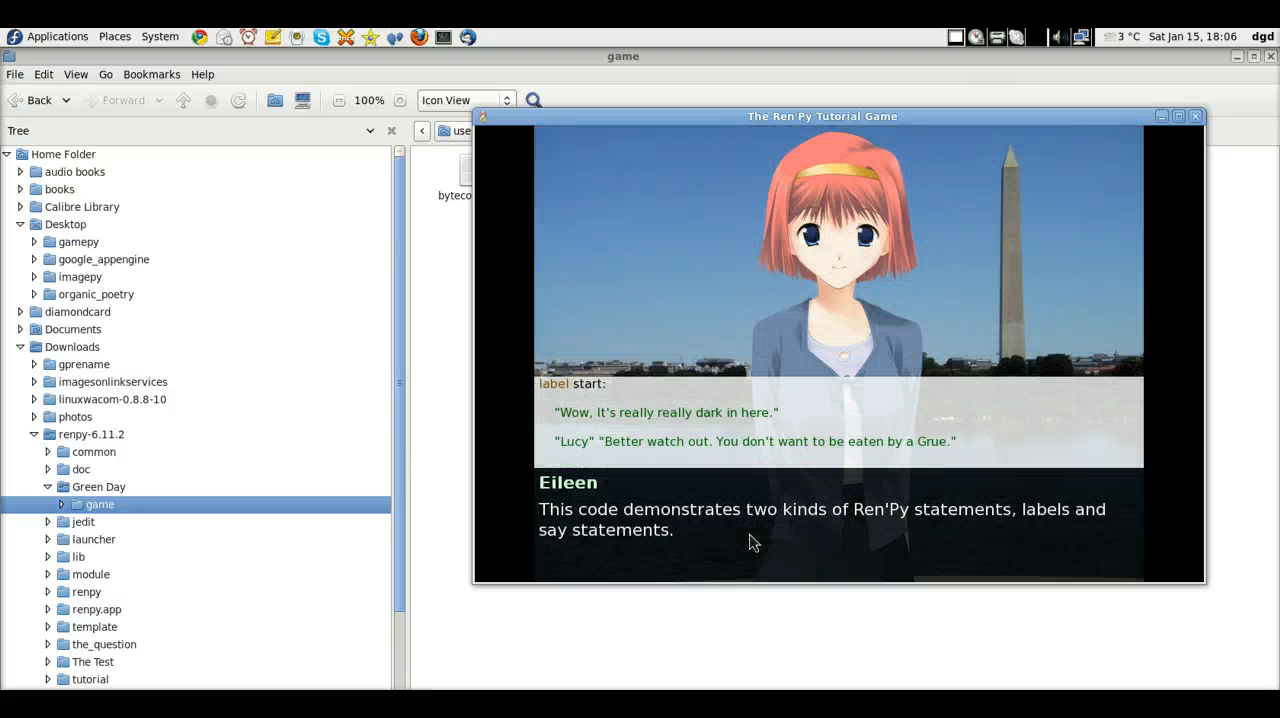
left_click(754, 542)
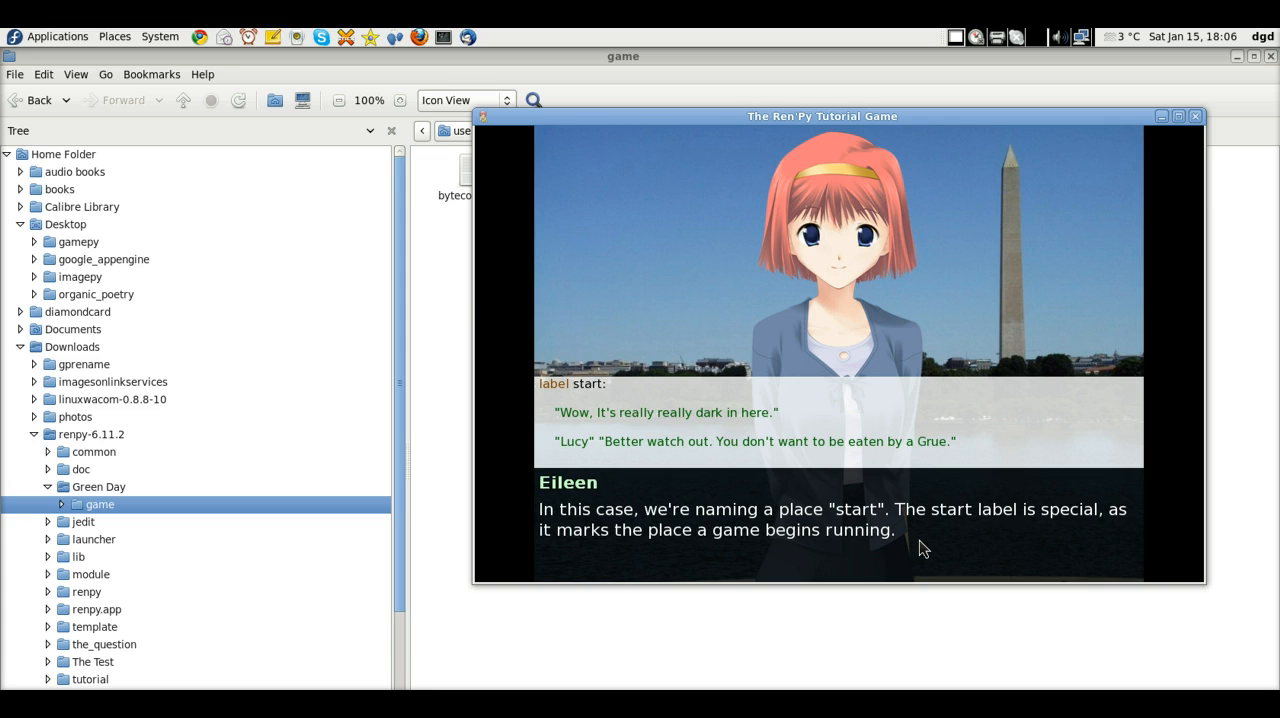
left_click(923, 548)
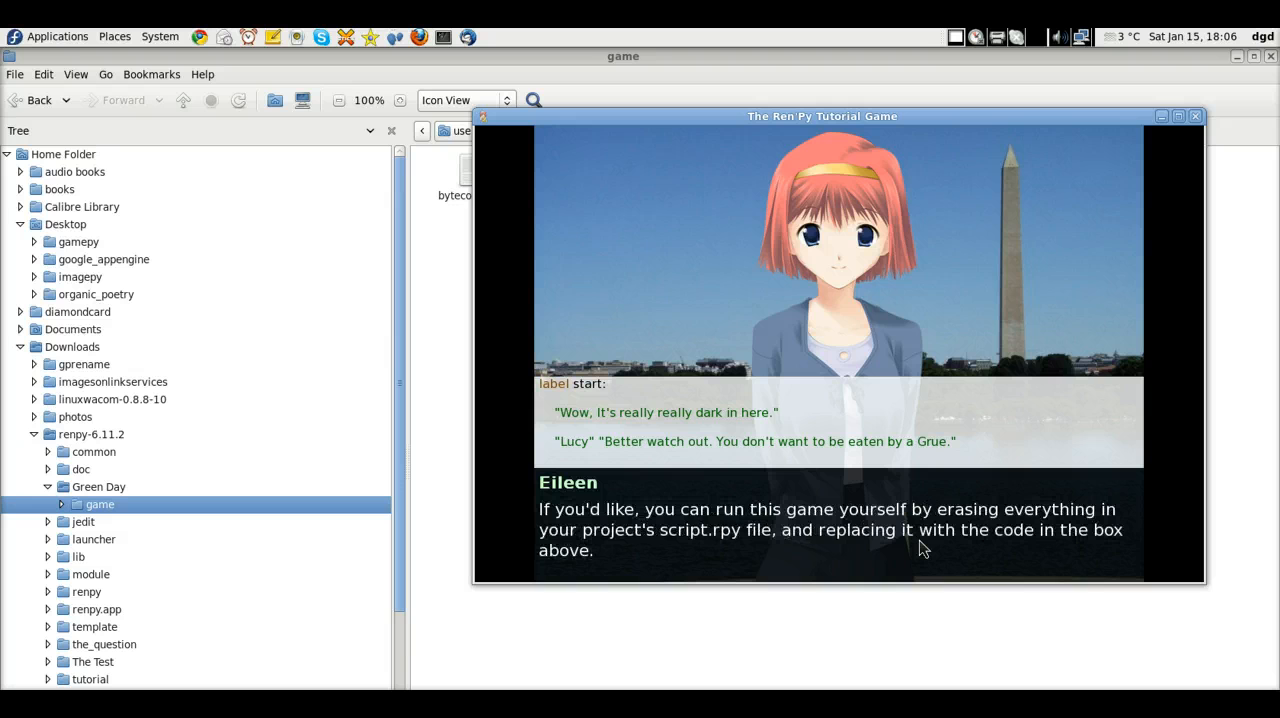
mouse_move(920, 548)
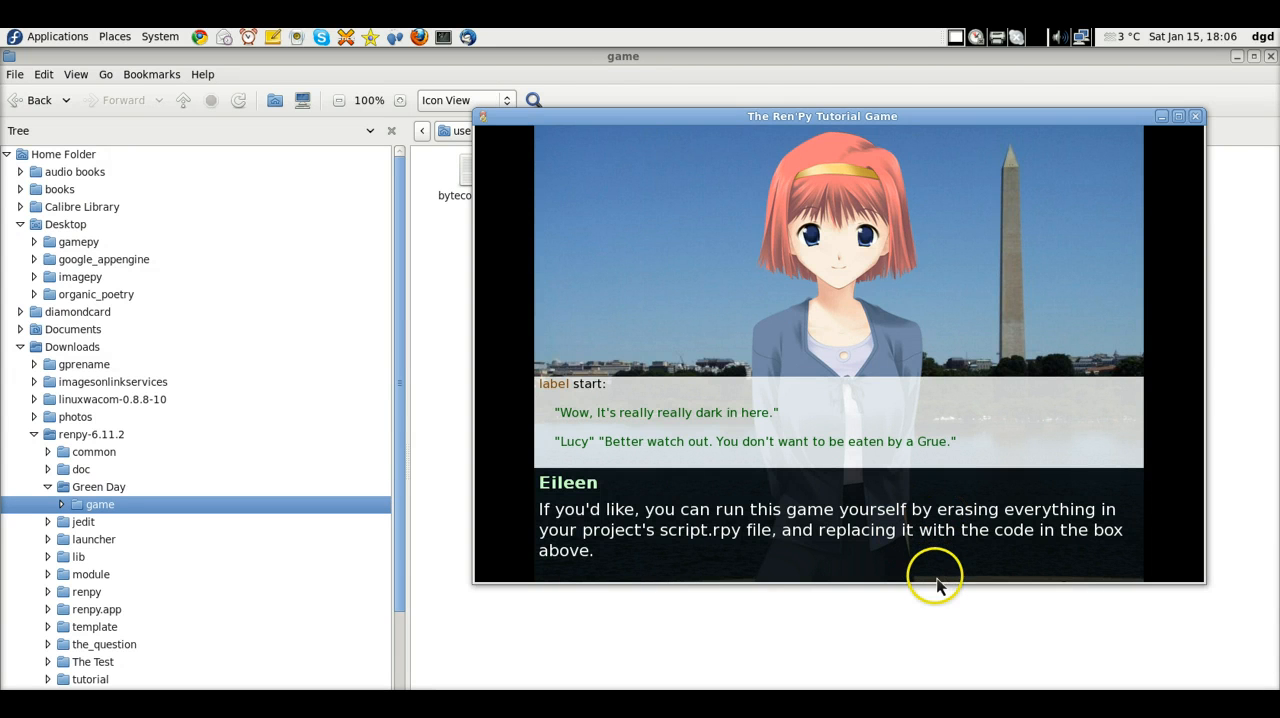
mouse_move(738, 620)
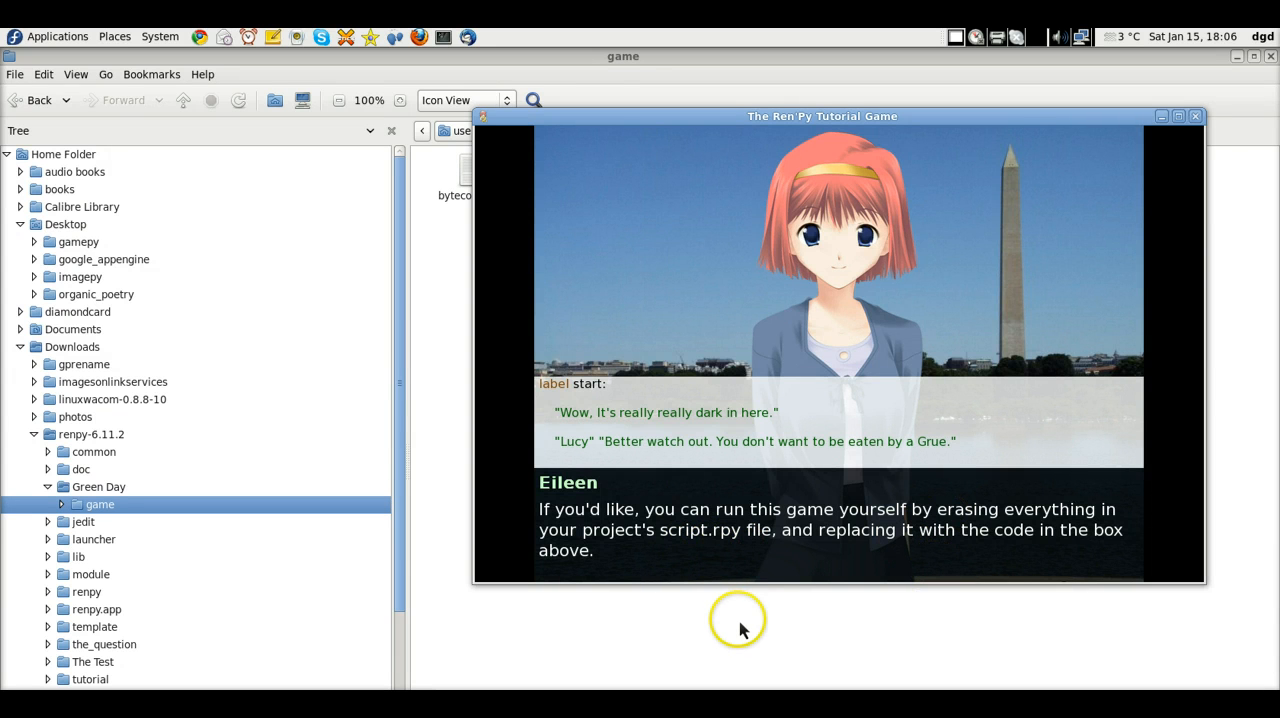
mouse_move(723, 593)
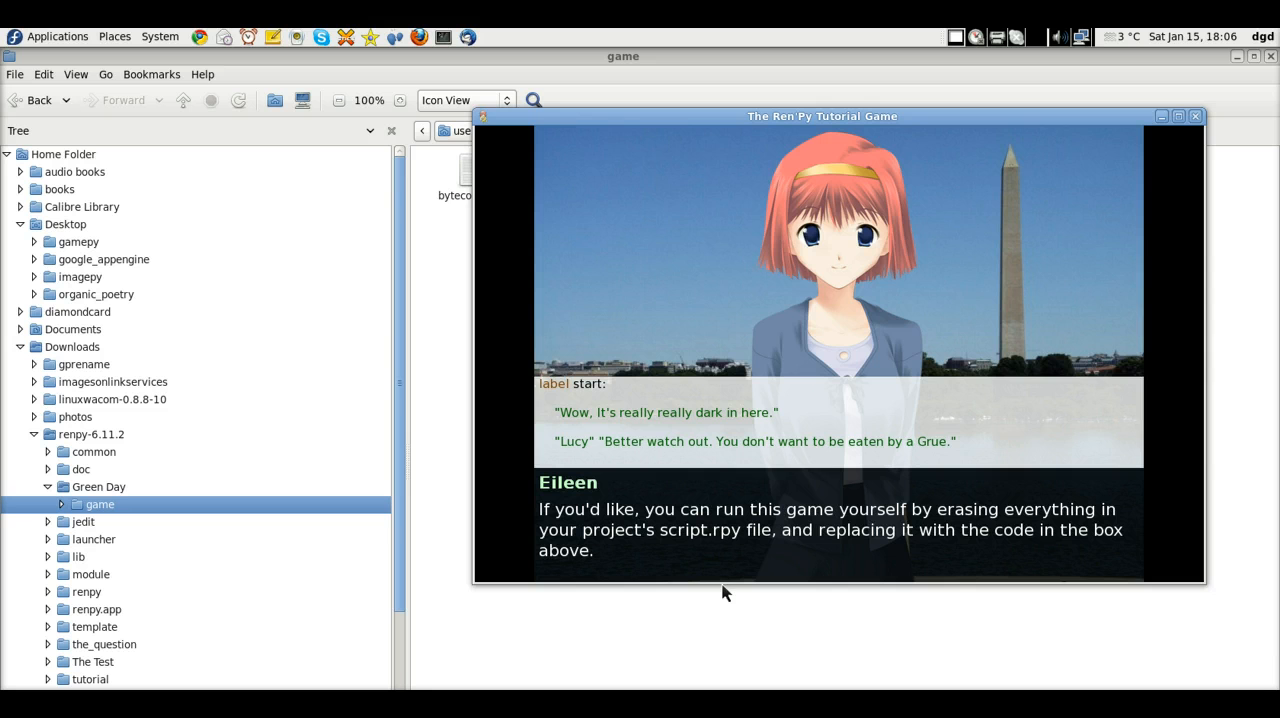
mouse_move(797, 644)
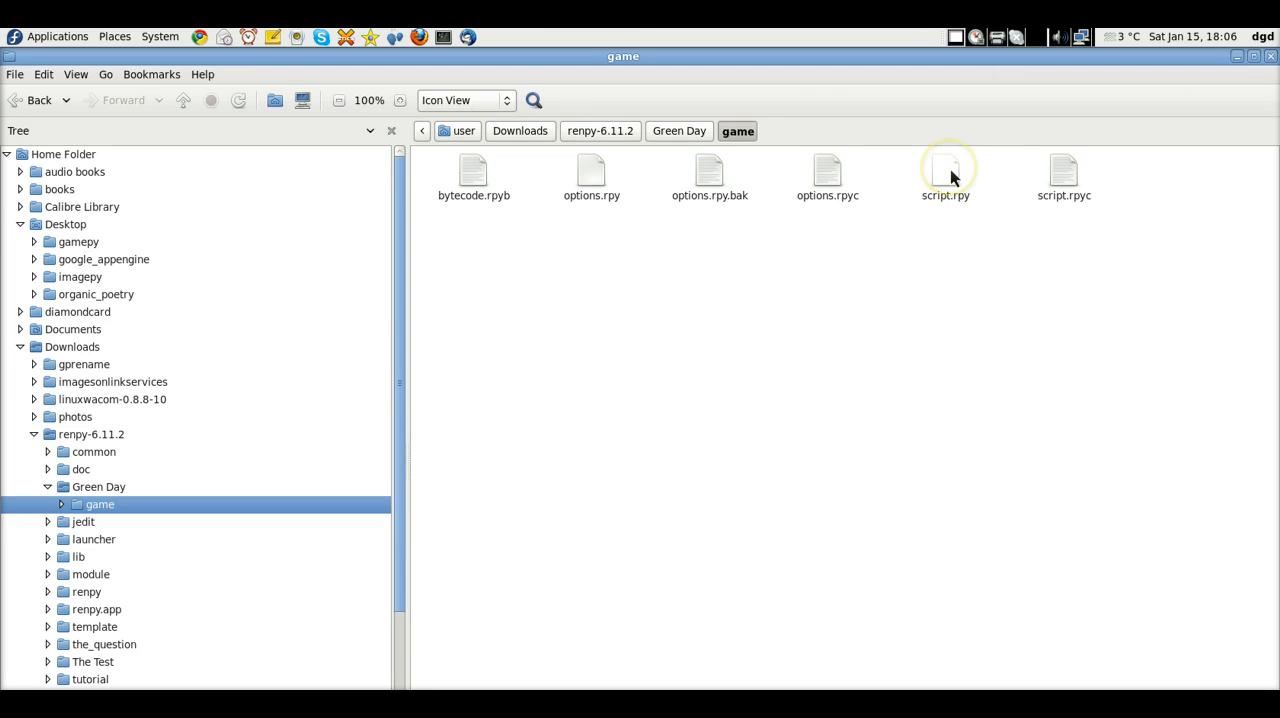
Open script.rpy in gedit.
left_click(946, 168)
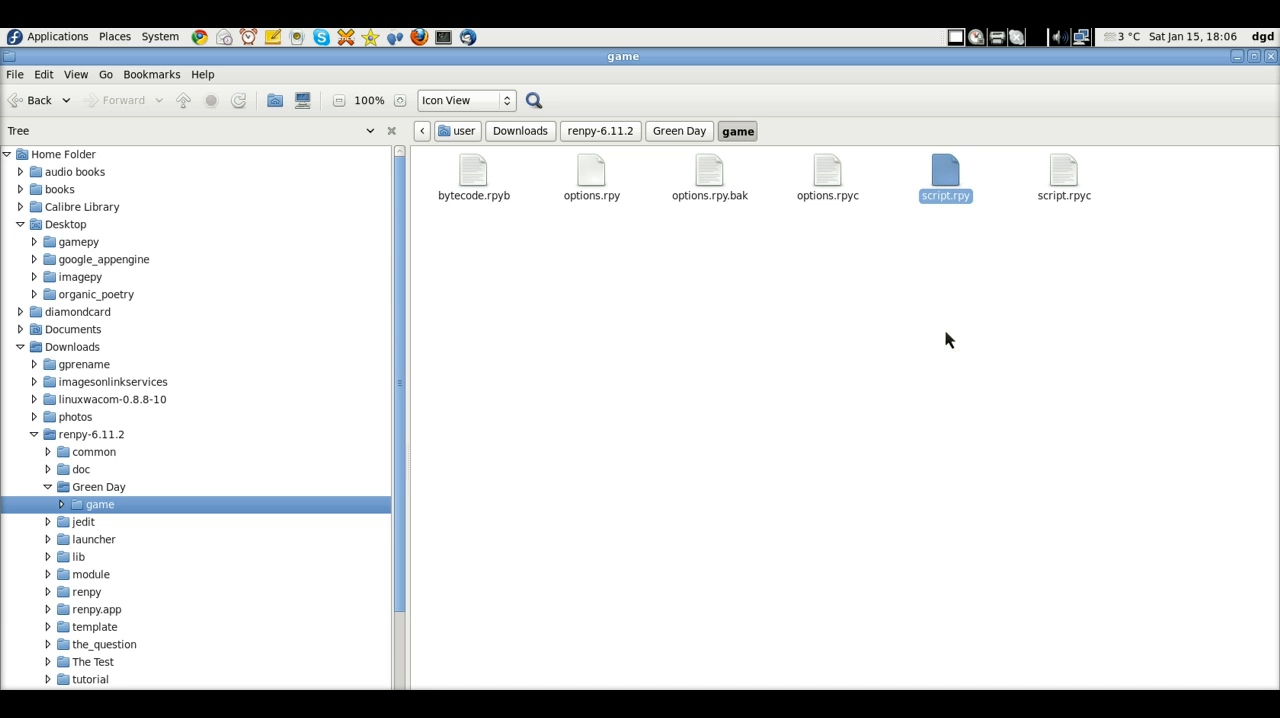
double_click(945, 170)
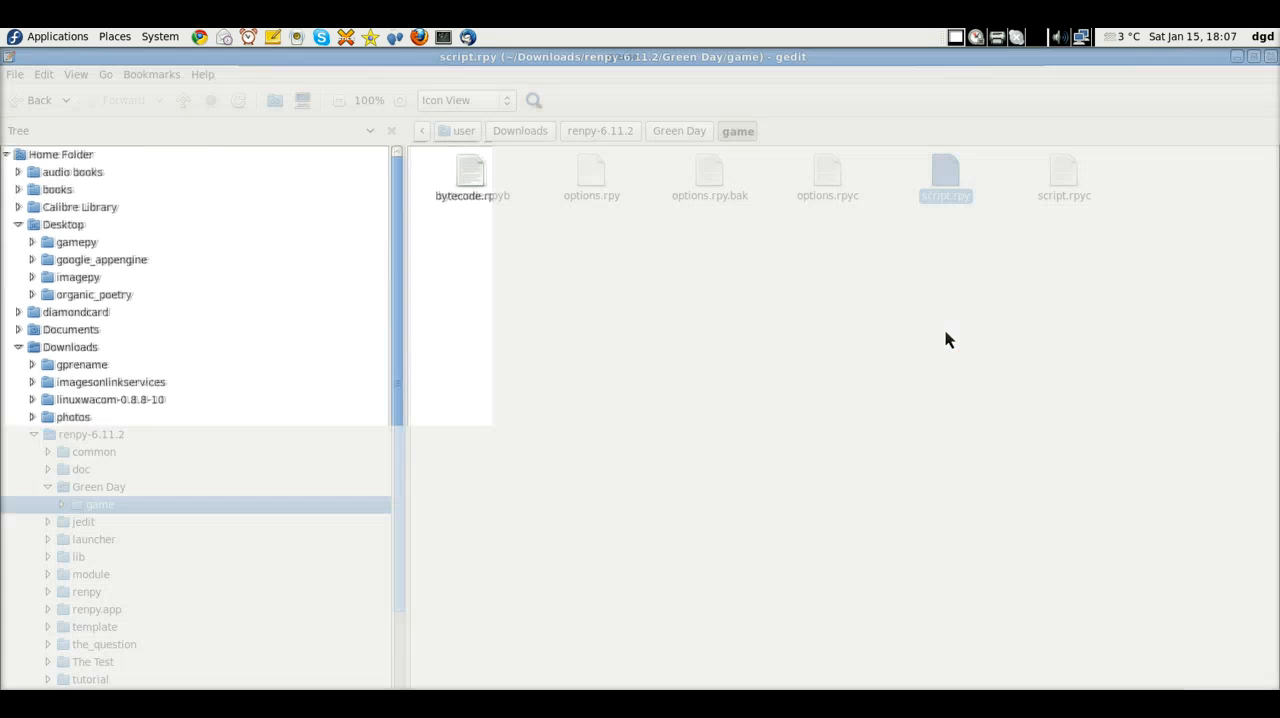
double_click(946, 170)
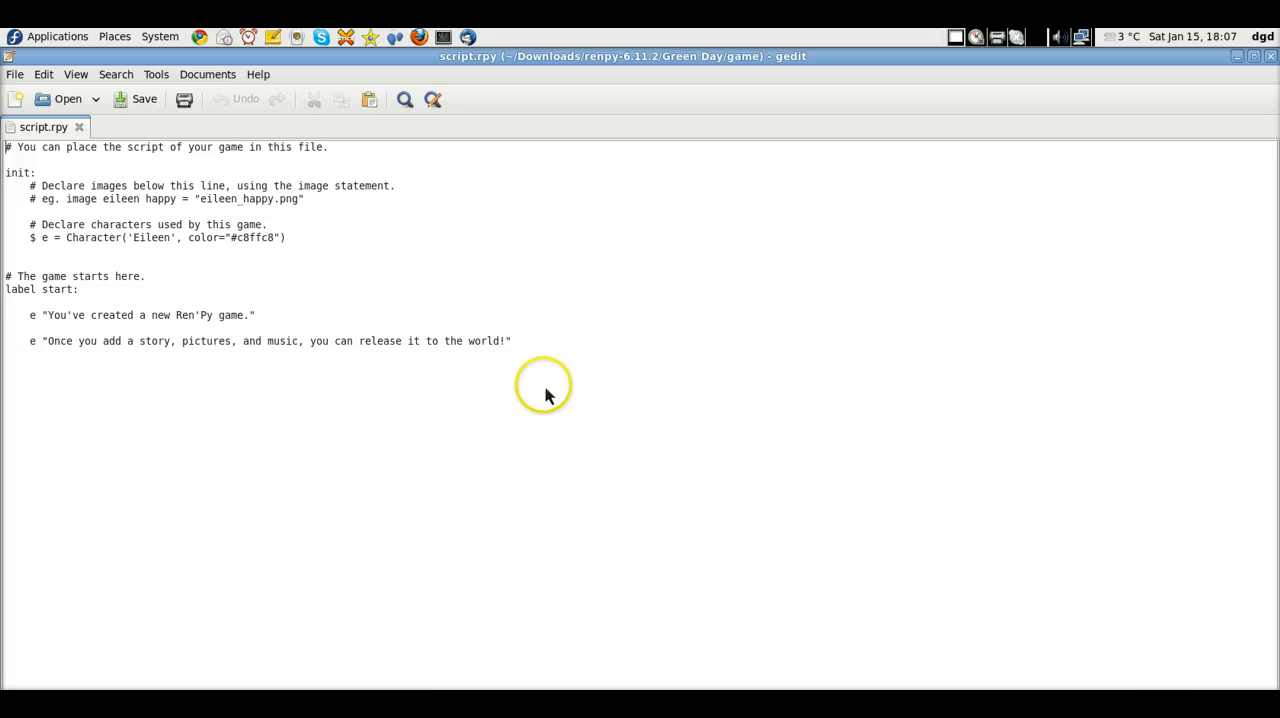
mouse_move(90, 305)
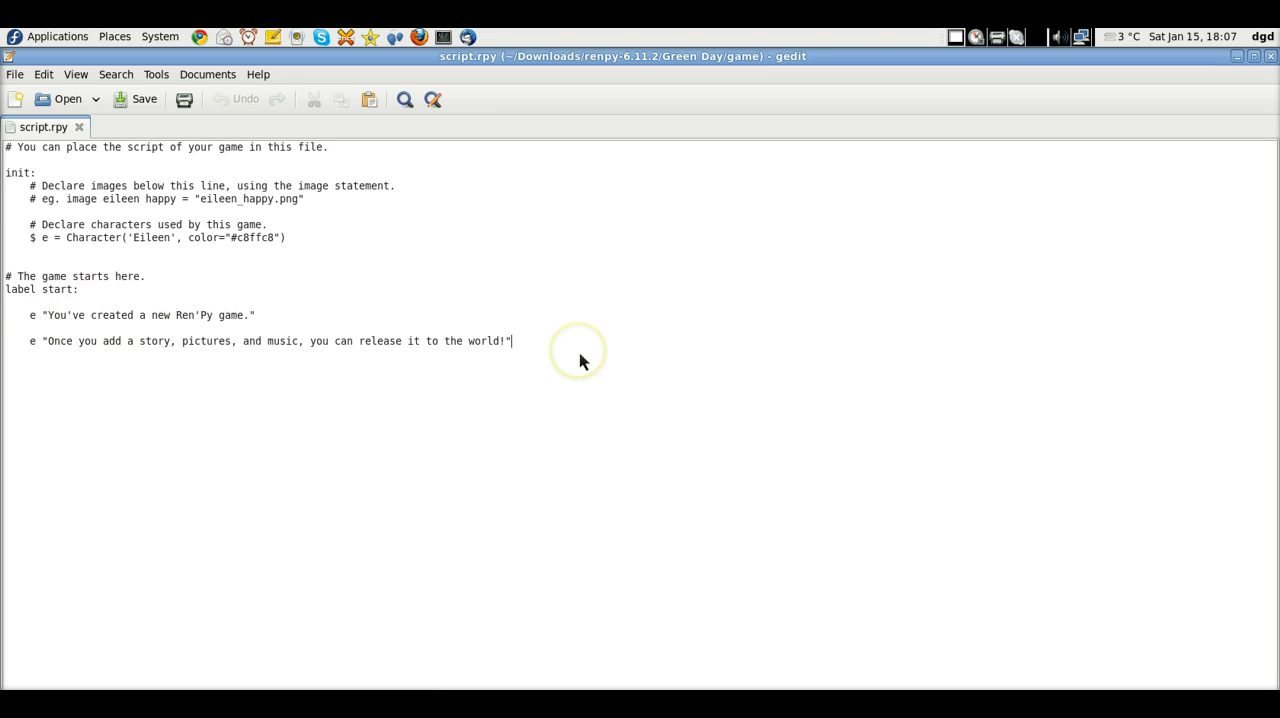
Append the line "Happy" "This is a test" after the script's last line.
key("Return")
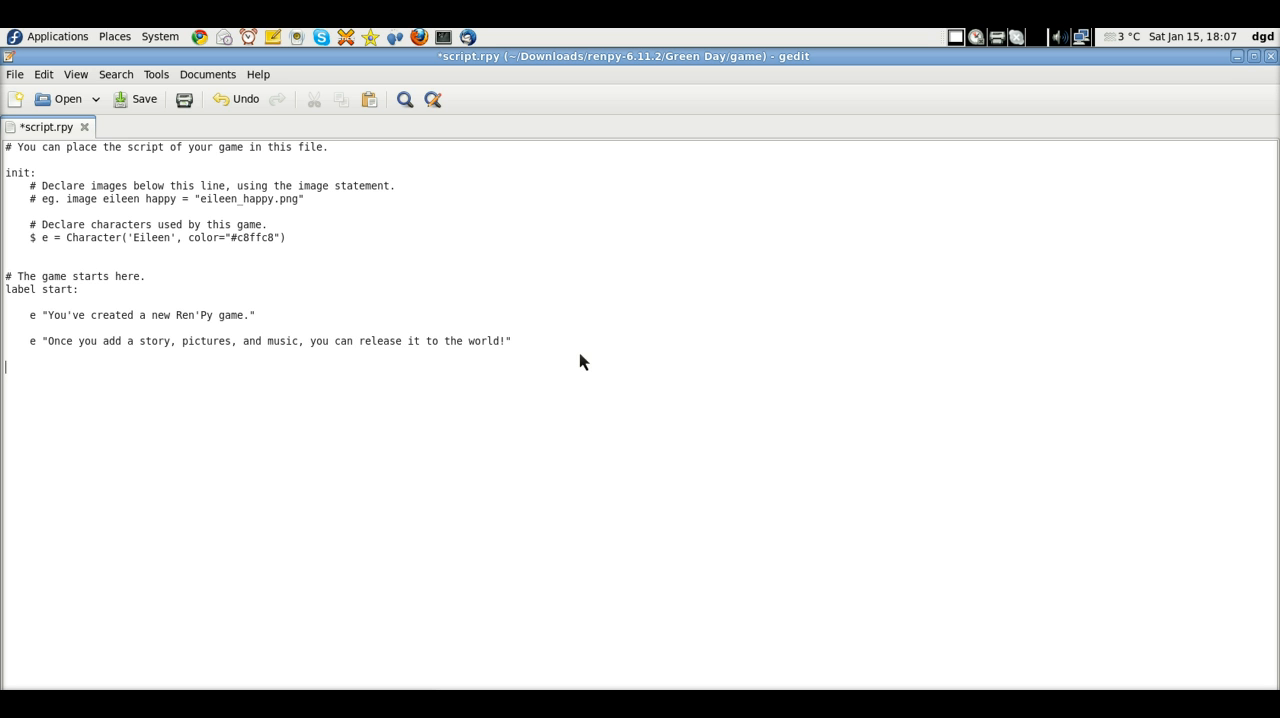
type("\"")
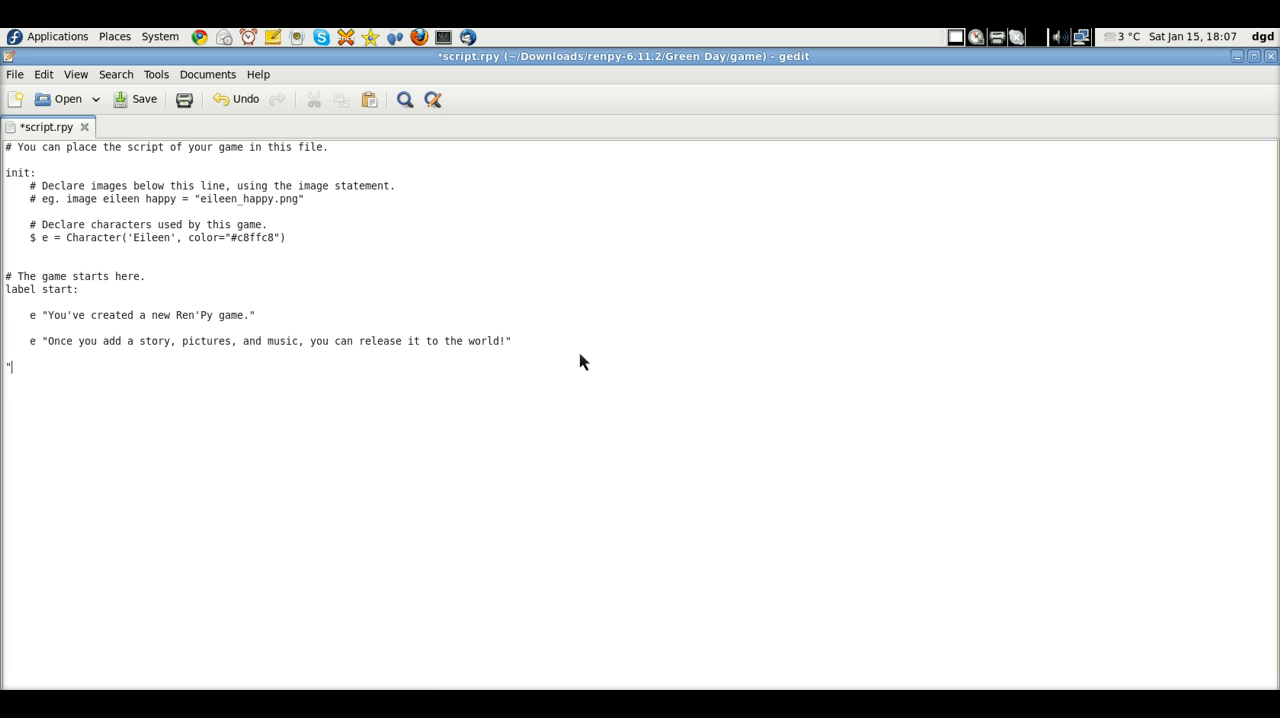
type("Happ")
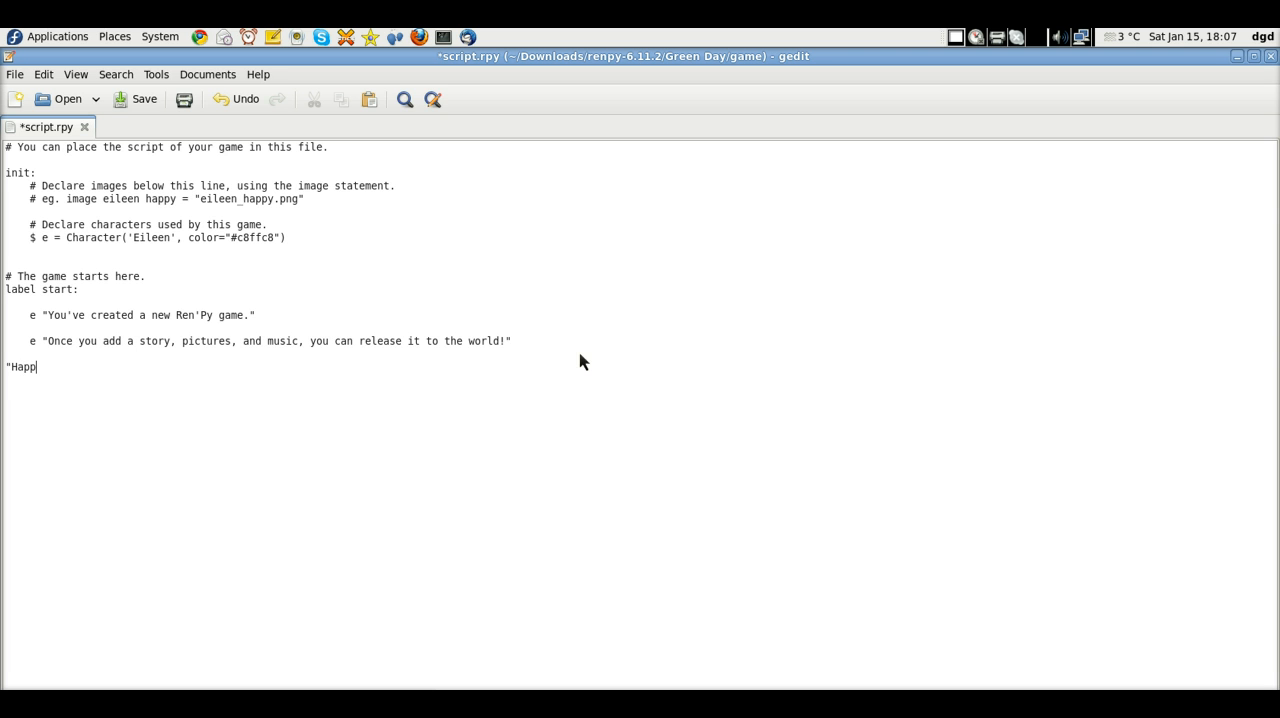
type("y\" \"")
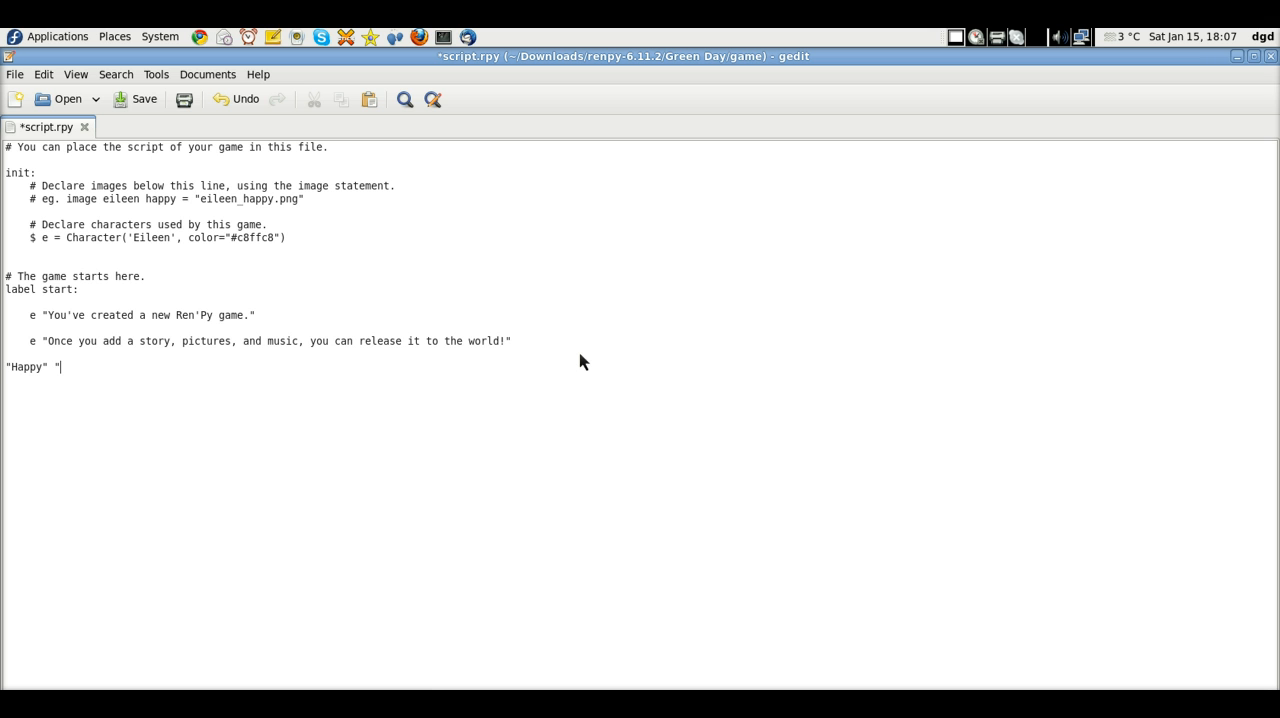
type("This is atex")
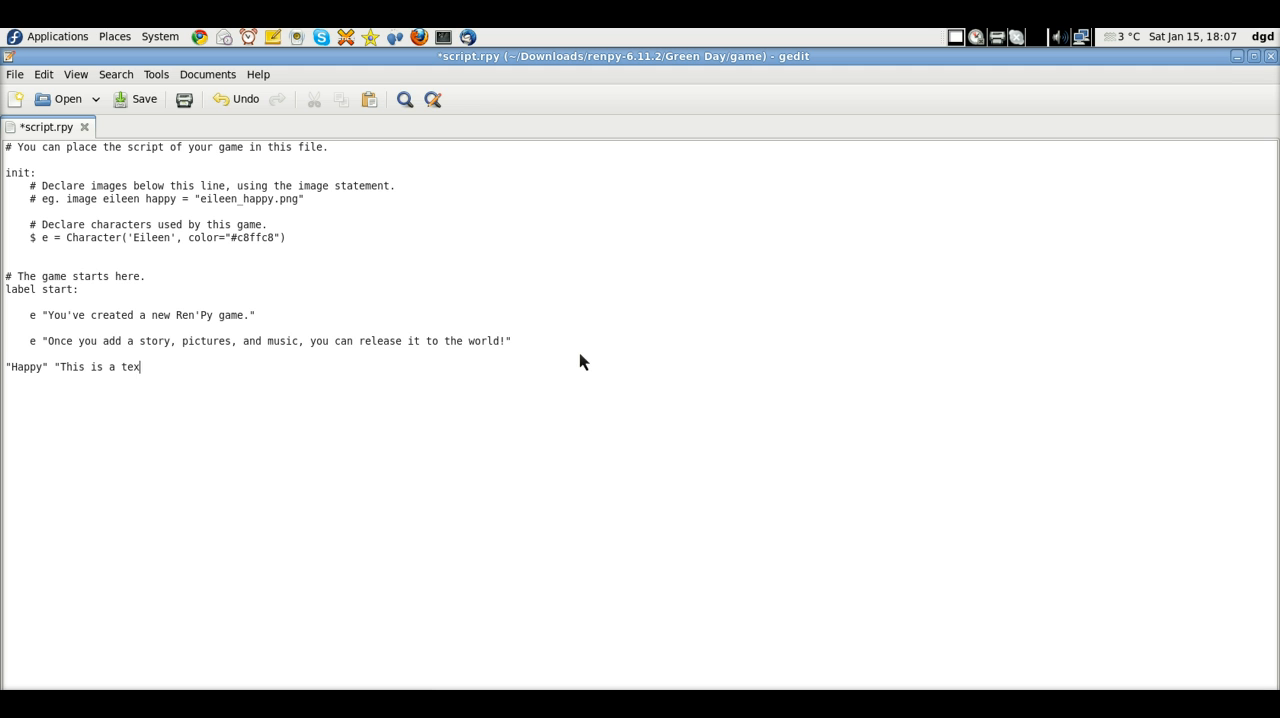
type("t\"")
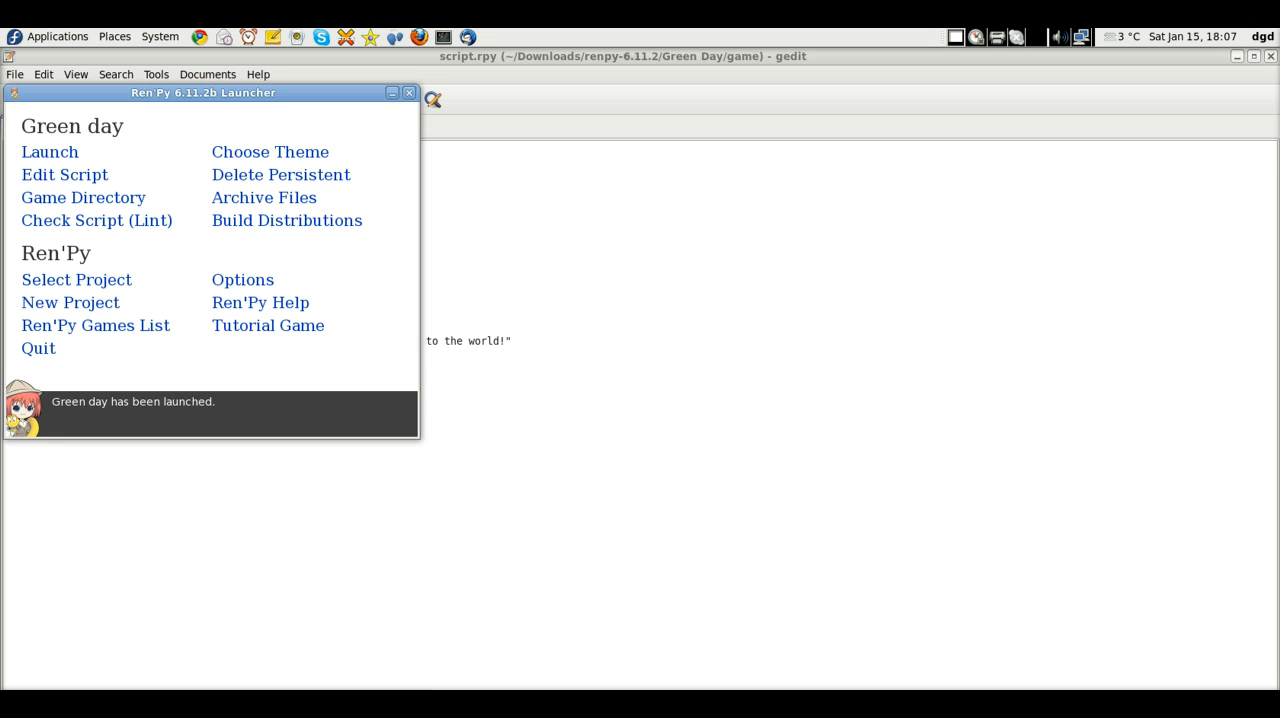
mouse_move(50, 152)
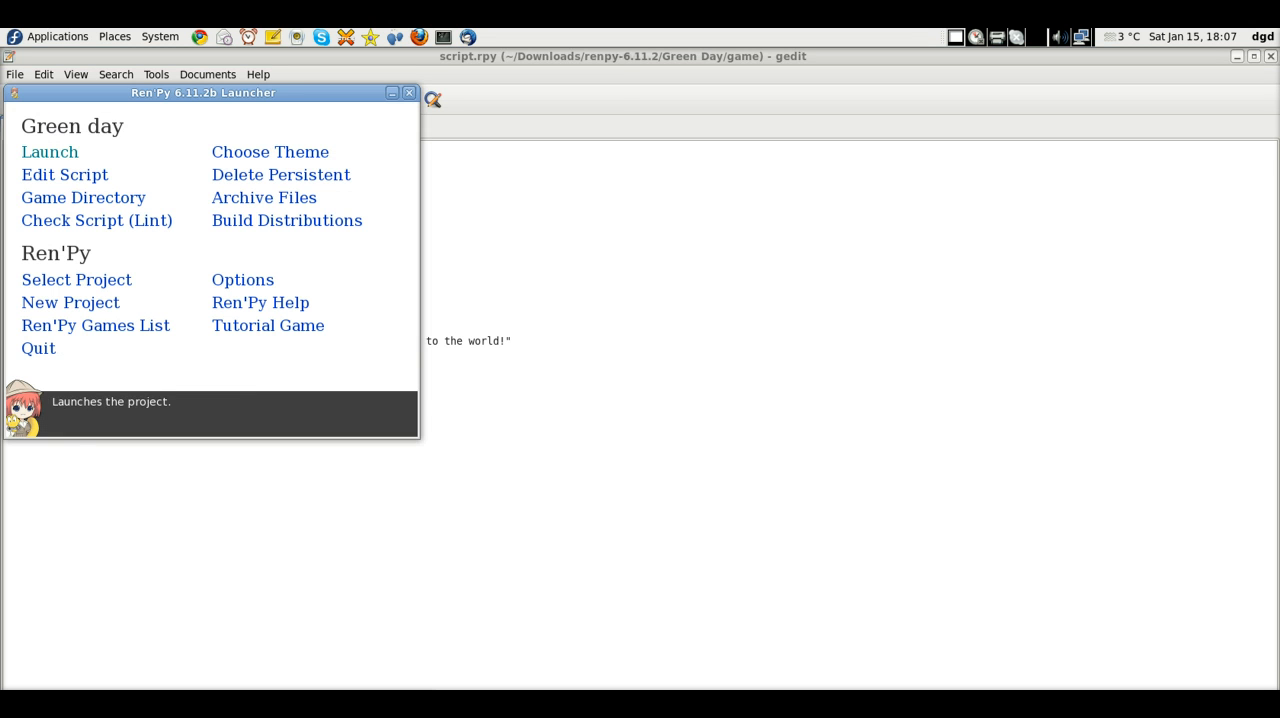
Relaunch Green Day and advance until Happy says 'This is a test'.
left_click(47, 151)
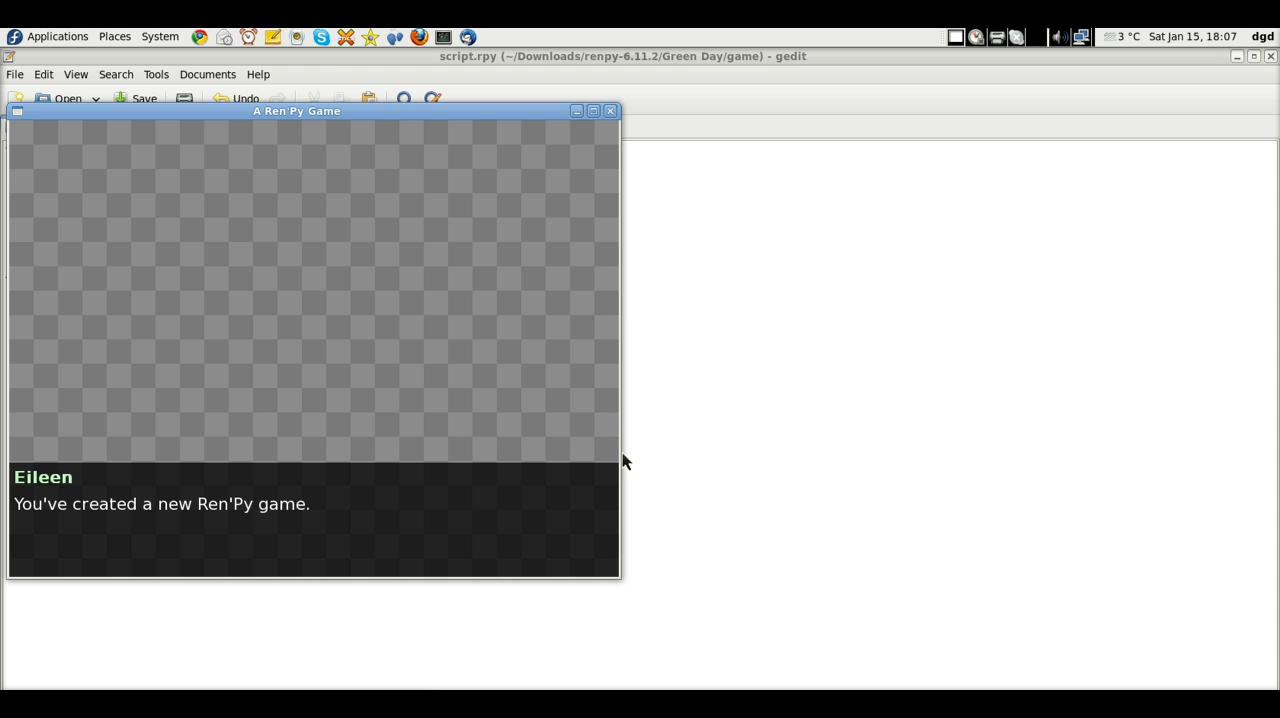
left_click(344, 538)
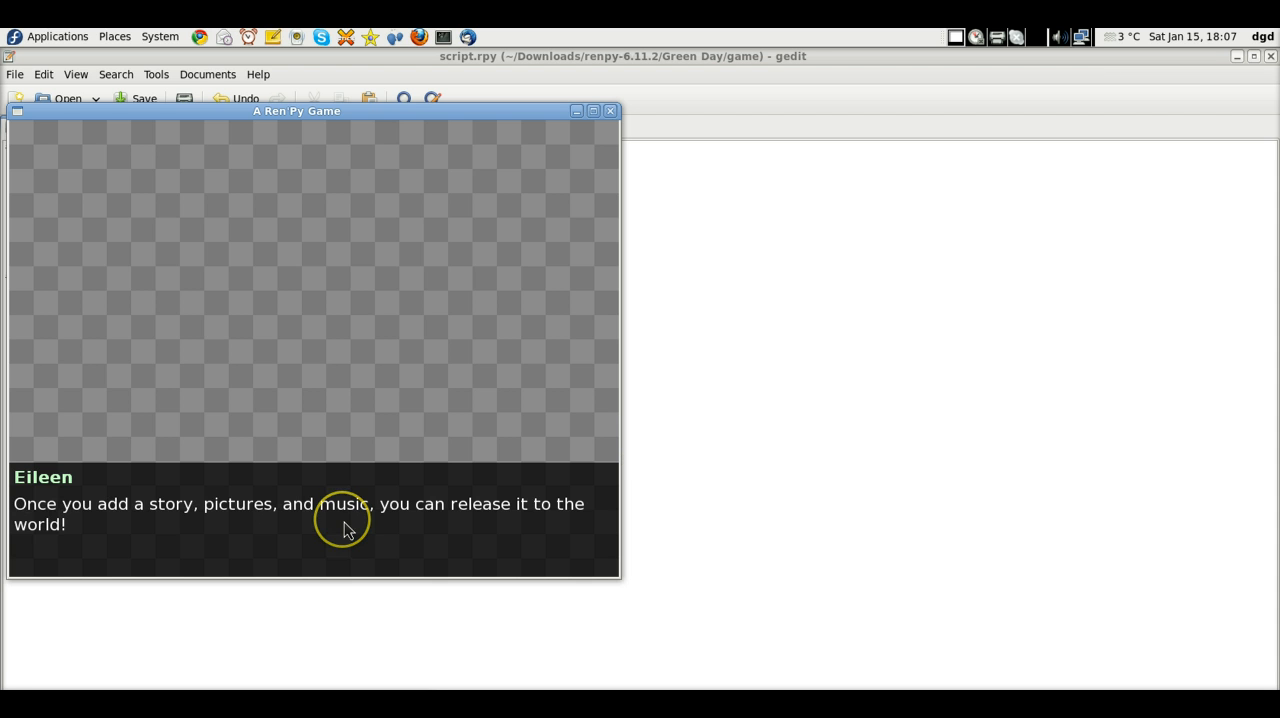
left_click(344, 528)
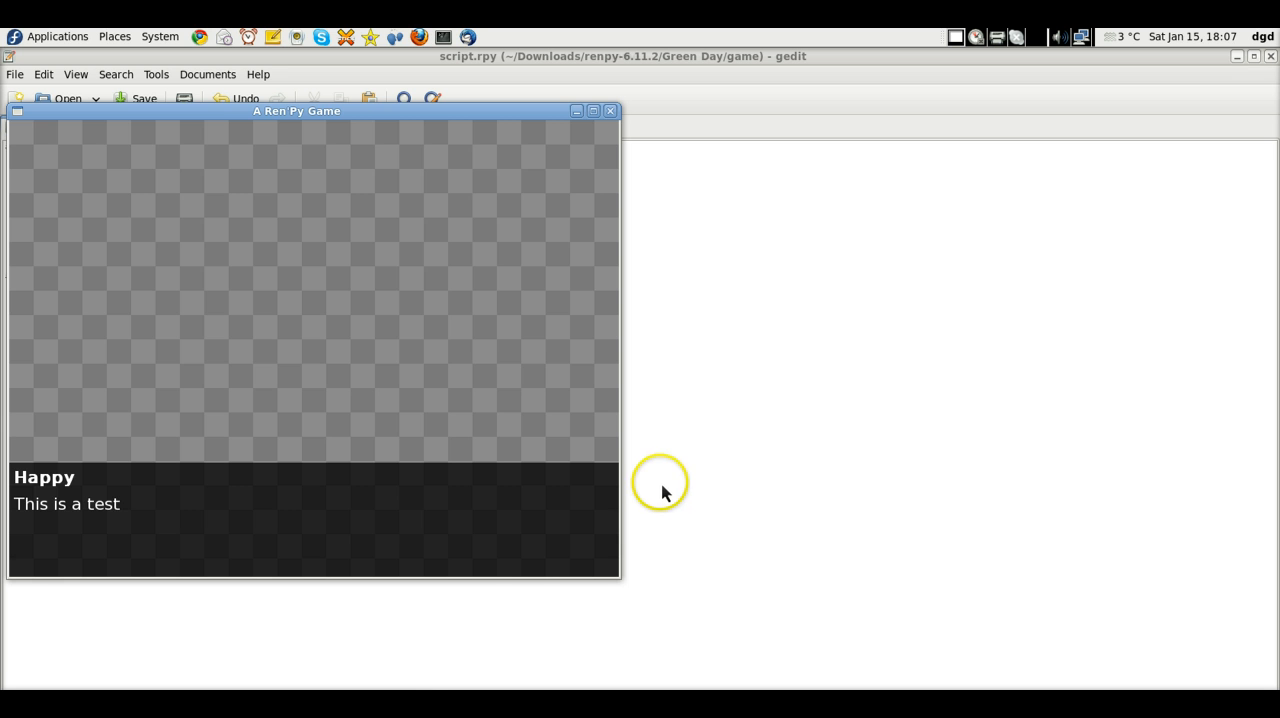